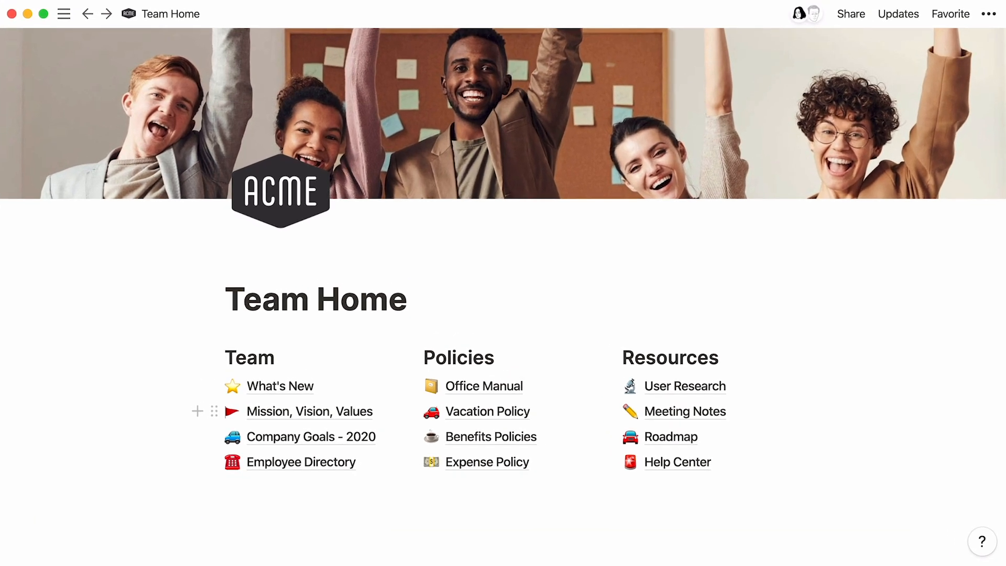
{"action": "mouse_move", "coordinate": [491, 437]}
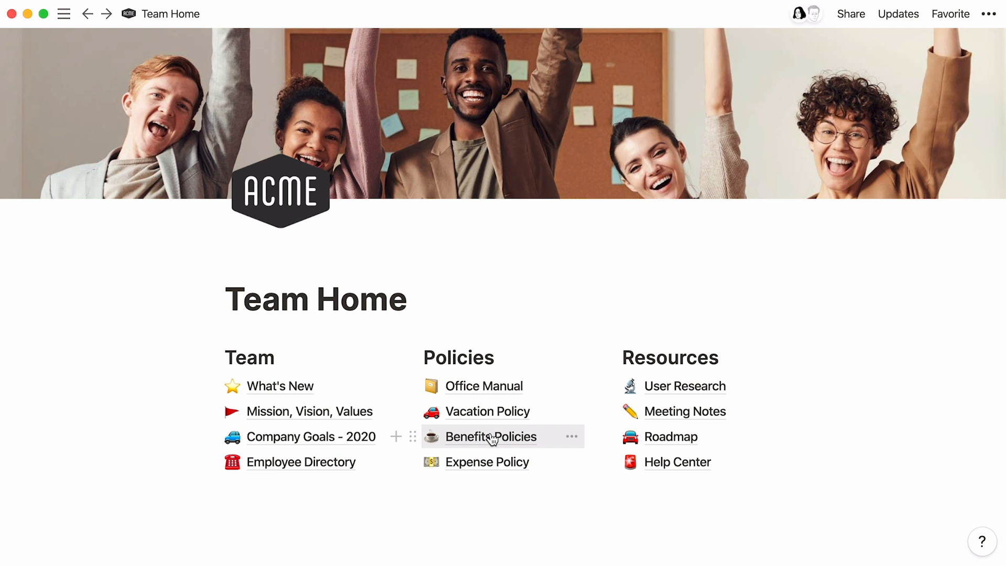
Create a new workspace page in the sidebar titled 'Team Home'.
{"action": "left_click", "coordinate": [490, 436]}
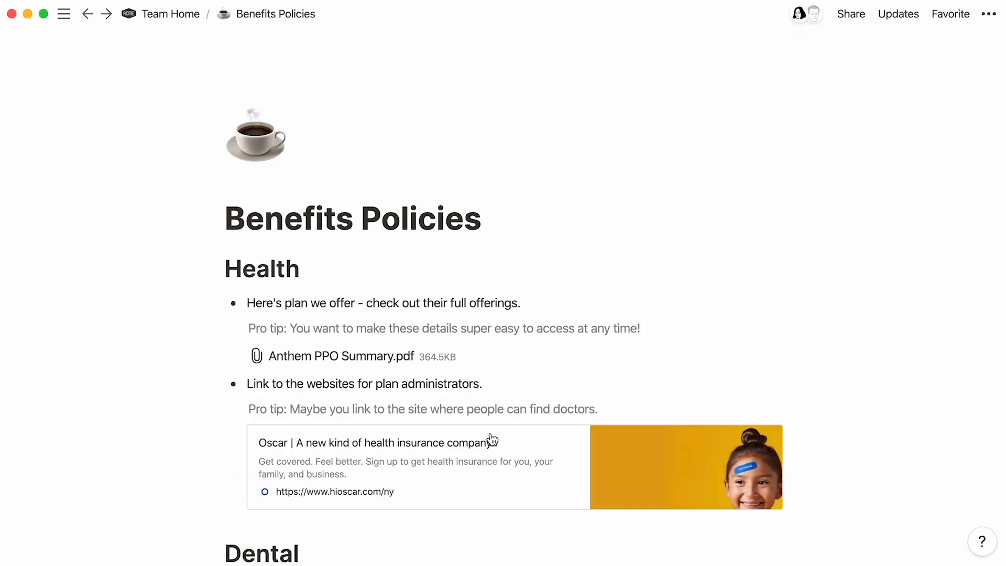
{"action": "left_click", "coordinate": [171, 13]}
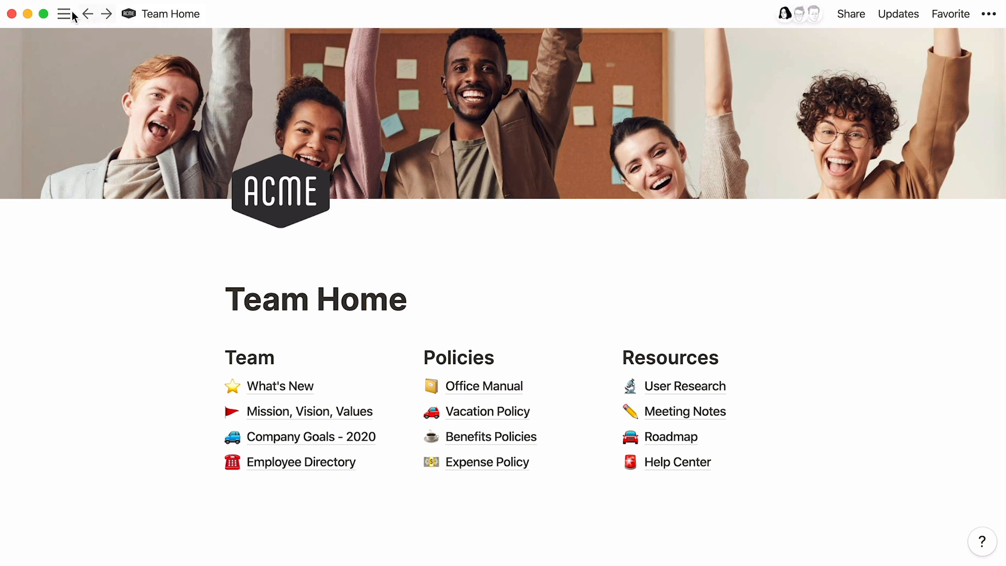
{"action": "left_click", "coordinate": [64, 13]}
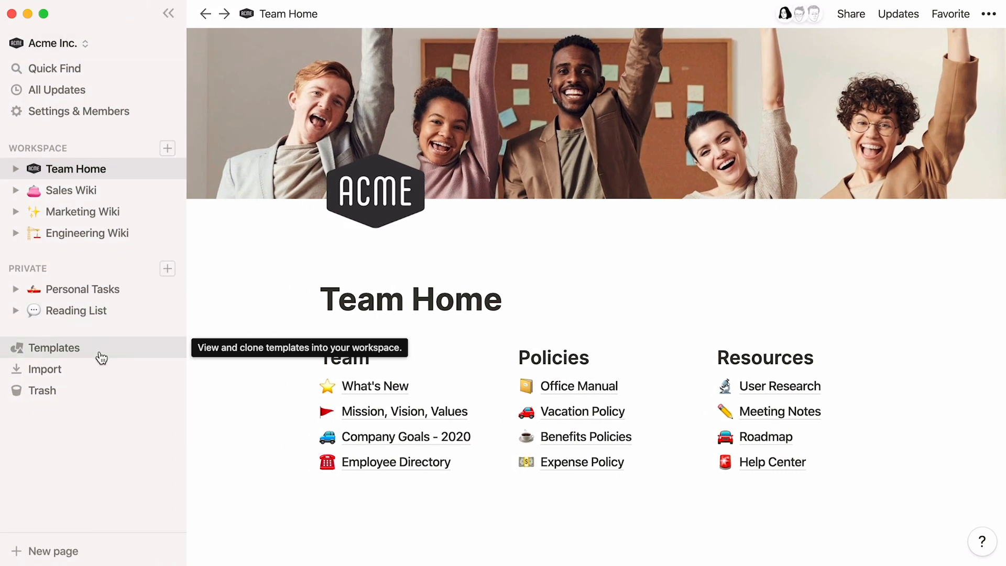
{"action": "left_click", "coordinate": [54, 346]}
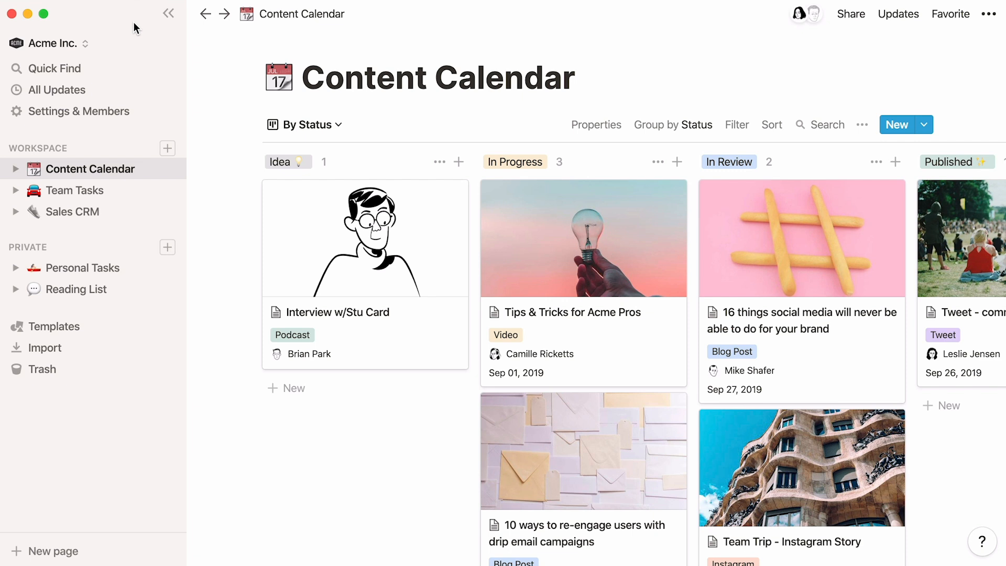
{"action": "mouse_move", "coordinate": [142, 52]}
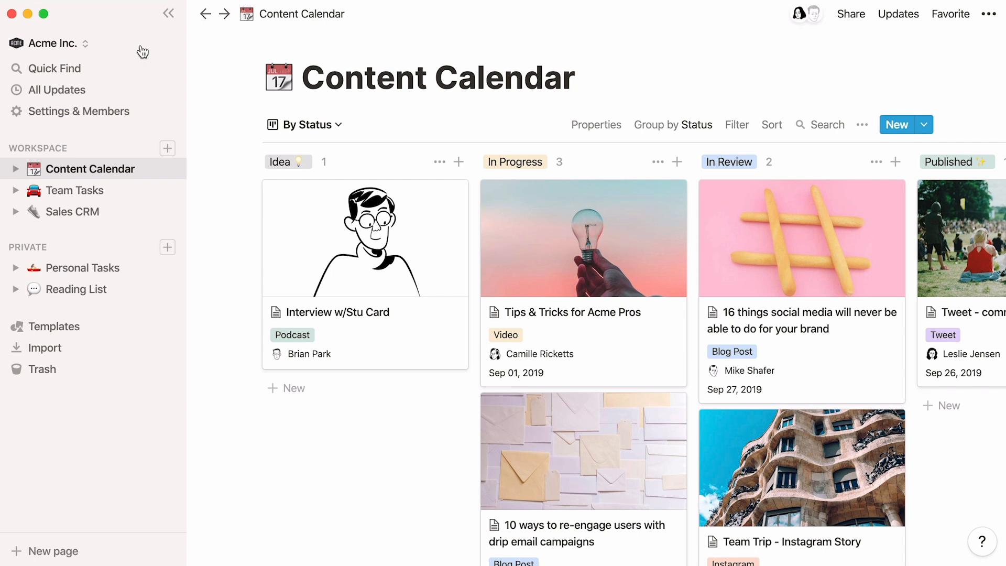
{"action": "left_click", "coordinate": [167, 148]}
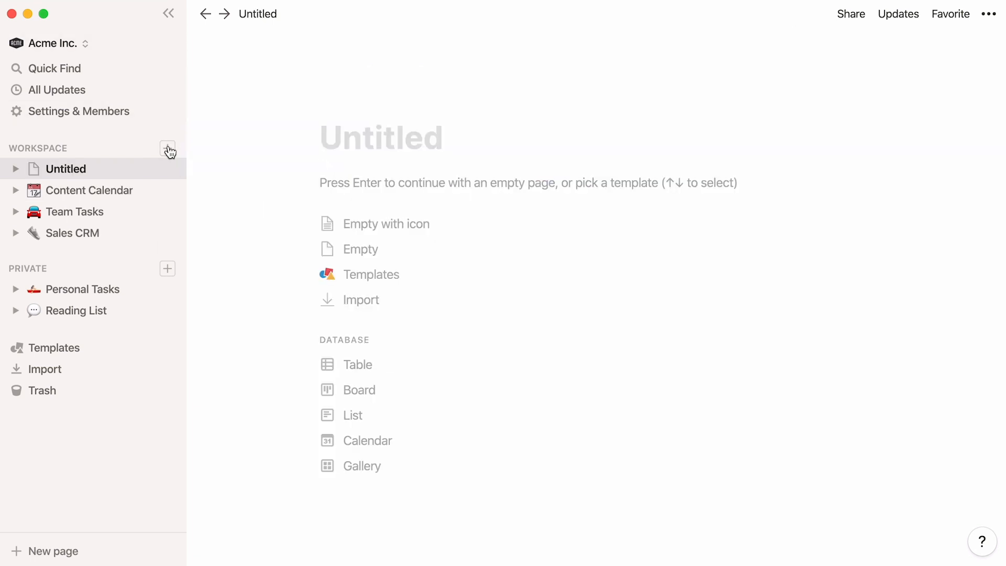
{"action": "type", "text": "Team H"}
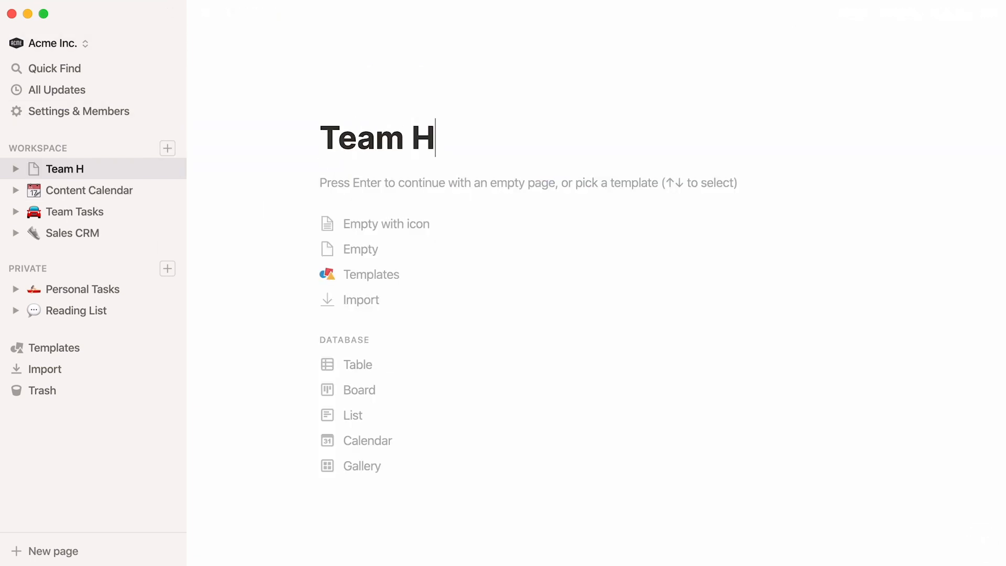
{"action": "type", "text": "ome"}
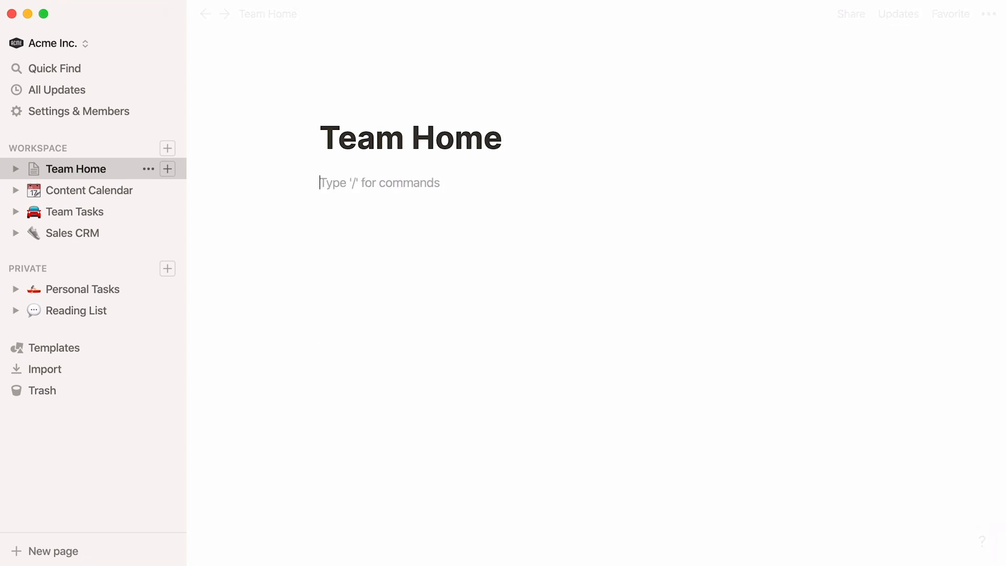
Add subpages 'What's New' (empty, with an icon) and 'User Research' to Team Home using /page.
{"action": "type", "text": "/page"}
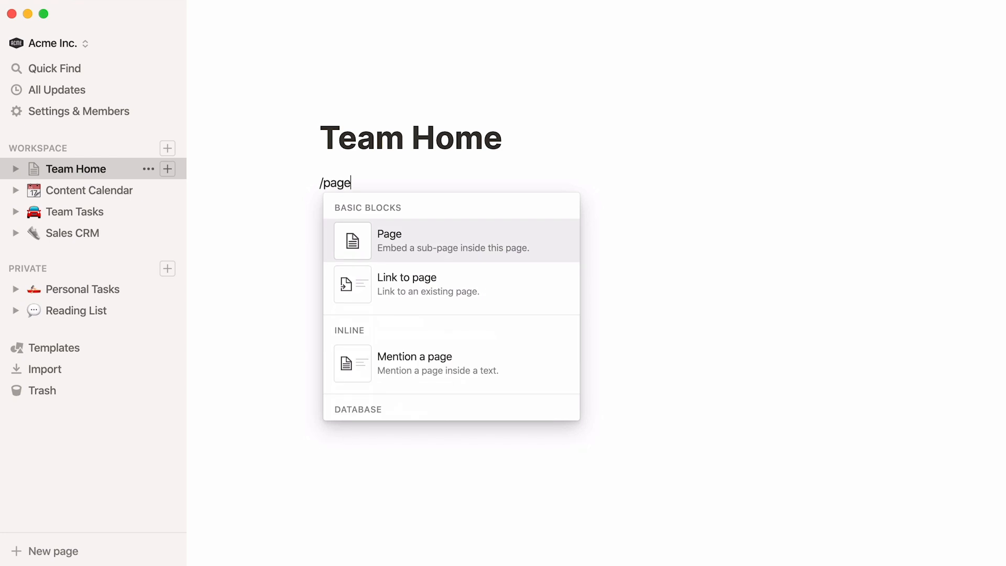
{"action": "left_click", "coordinate": [388, 240]}
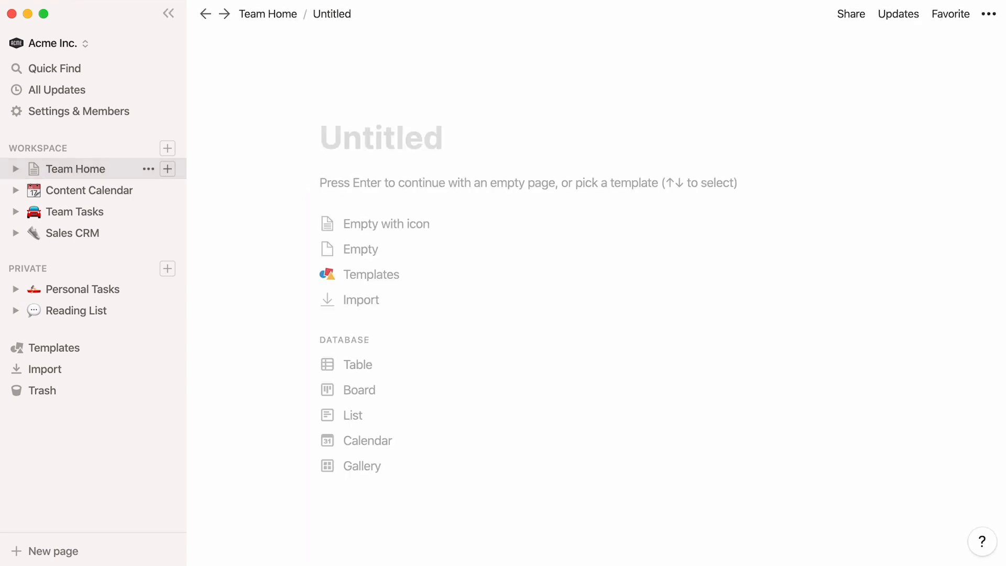
{"action": "type", "text": "What's New"}
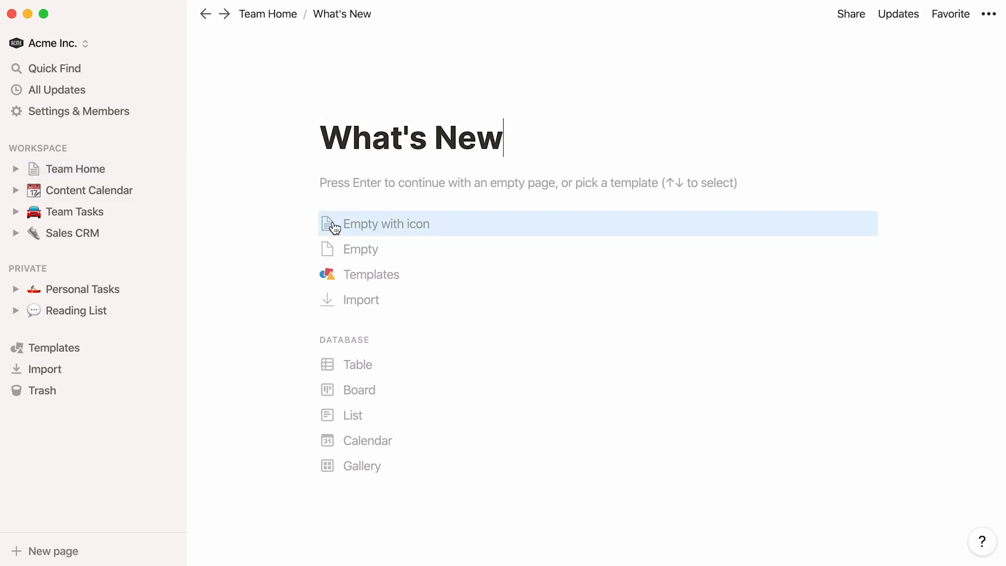
{"action": "left_click", "coordinate": [385, 224]}
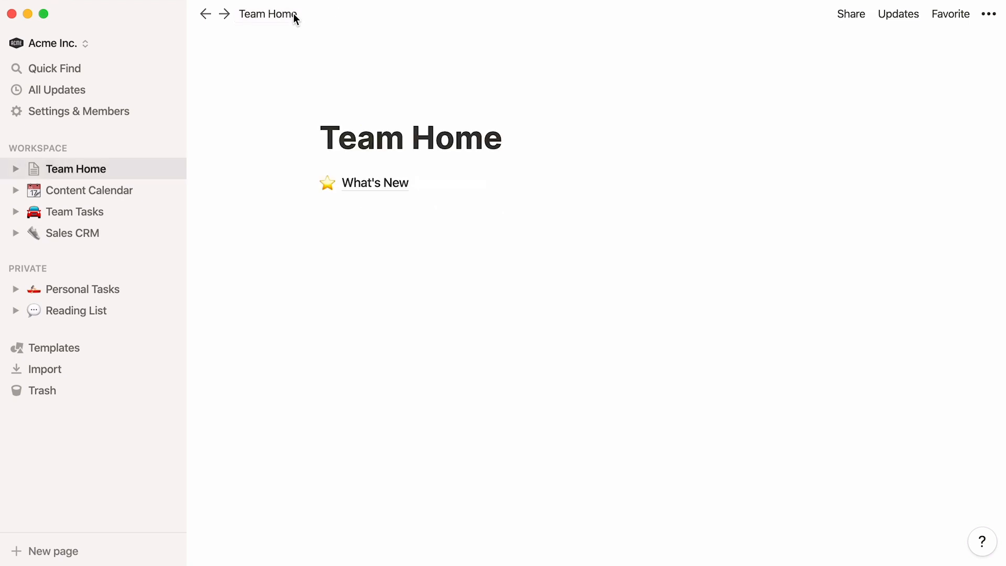
{"action": "type", "text": "/page"}
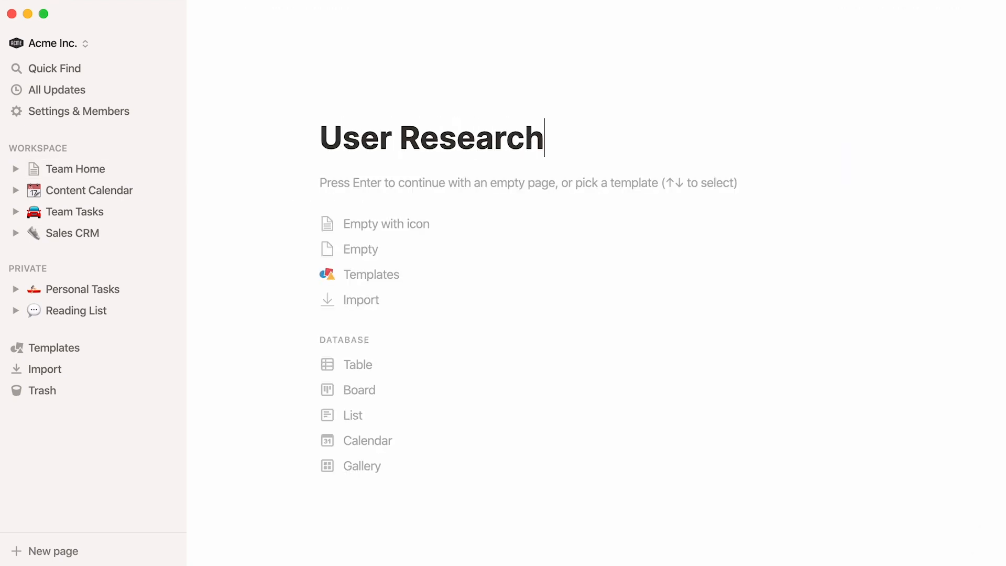
{"action": "left_click", "coordinate": [371, 275]}
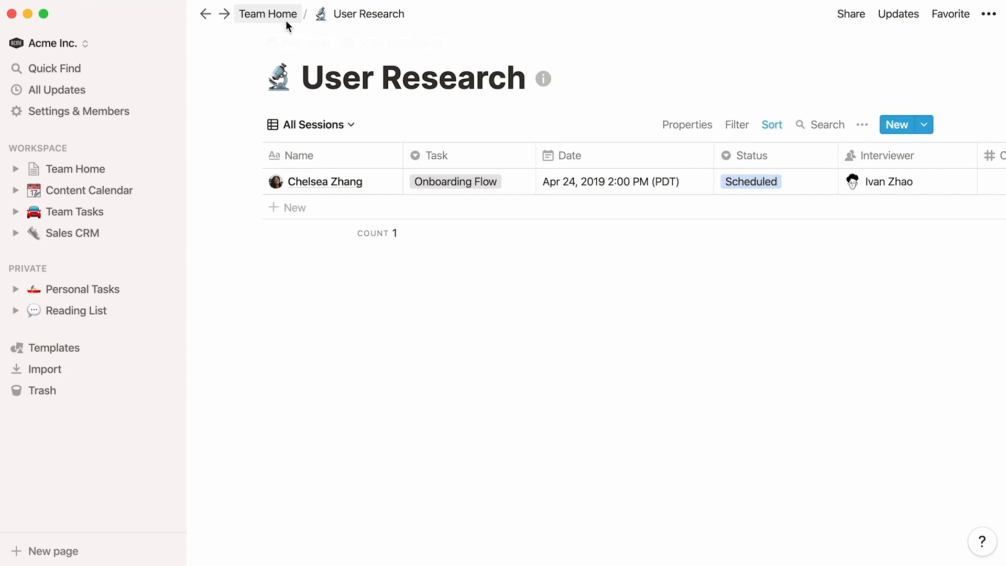
Visit Mission, Vision, Values, expand Team Home's nested subpages in the sidebar, and return to Team Home.
{"action": "left_click", "coordinate": [268, 13]}
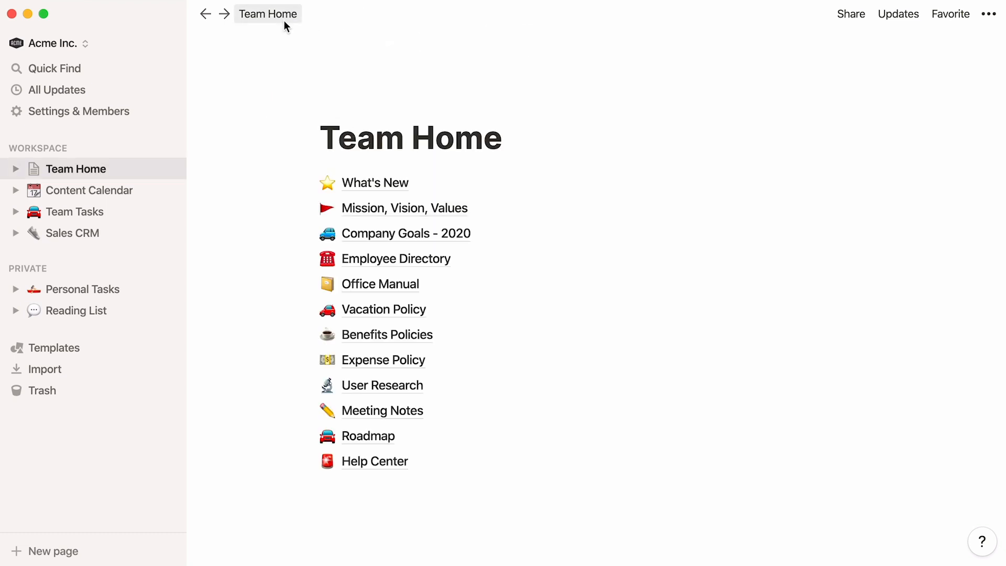
{"action": "mouse_move", "coordinate": [382, 208]}
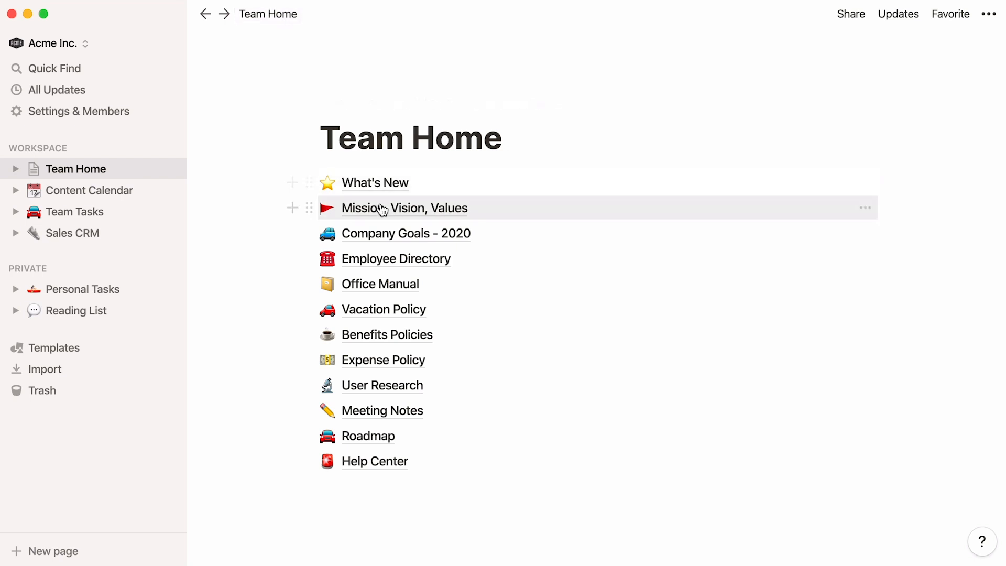
{"action": "left_click", "coordinate": [405, 208]}
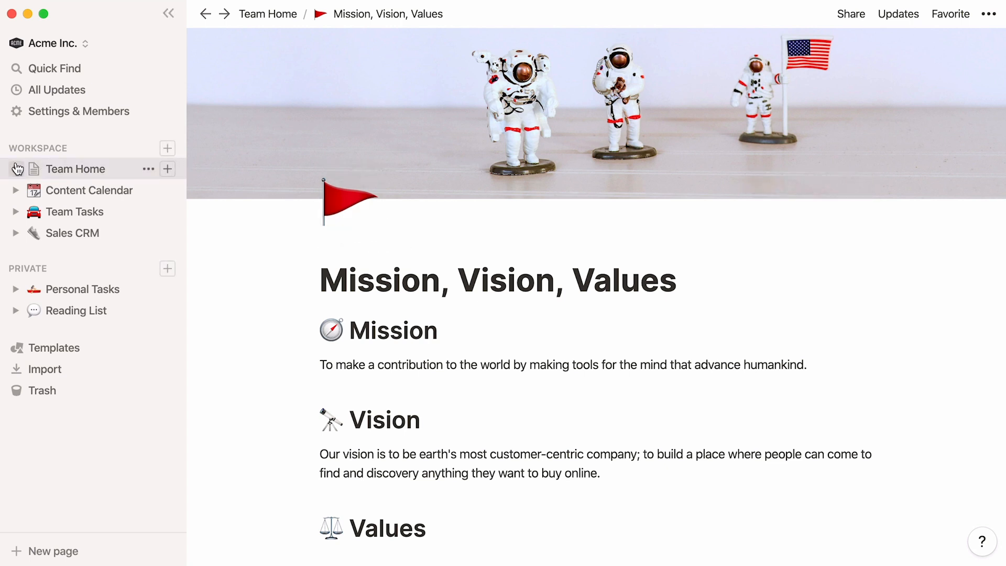
{"action": "left_click", "coordinate": [16, 169]}
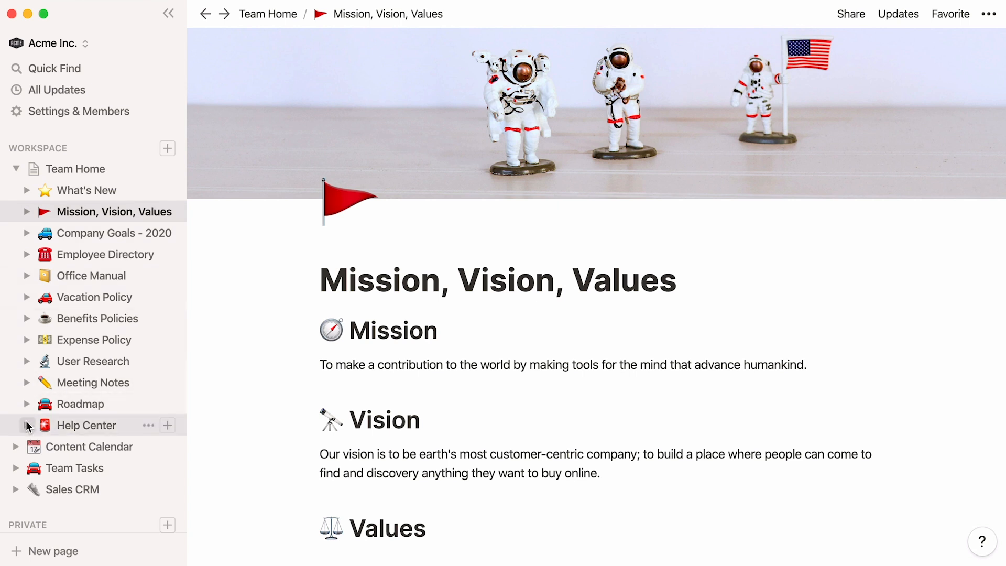
{"action": "left_click", "coordinate": [27, 425]}
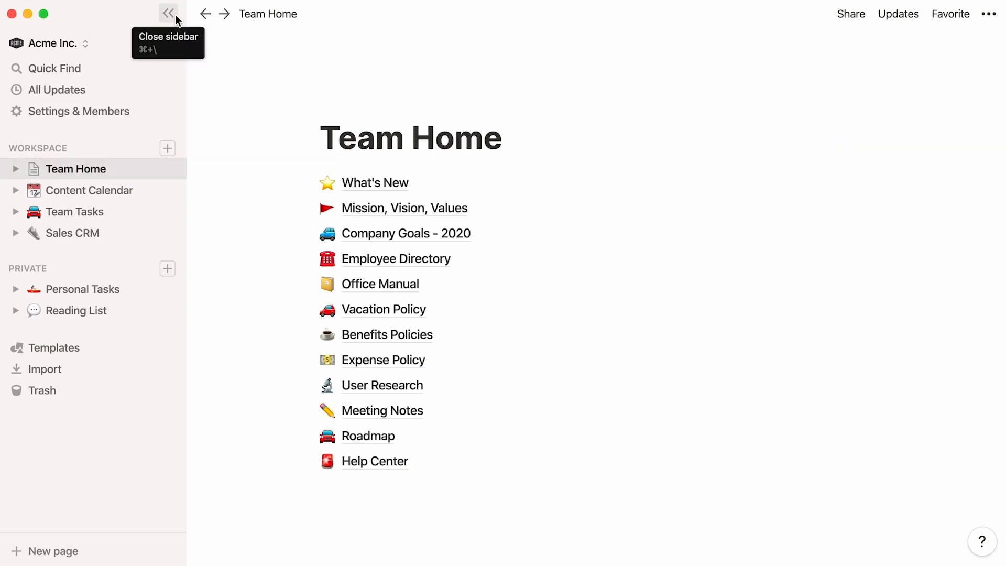
Add Heading 2 blocks 'Team', 'Policies' and 'Resources' above the Team Home page links.
{"action": "left_click", "coordinate": [167, 13]}
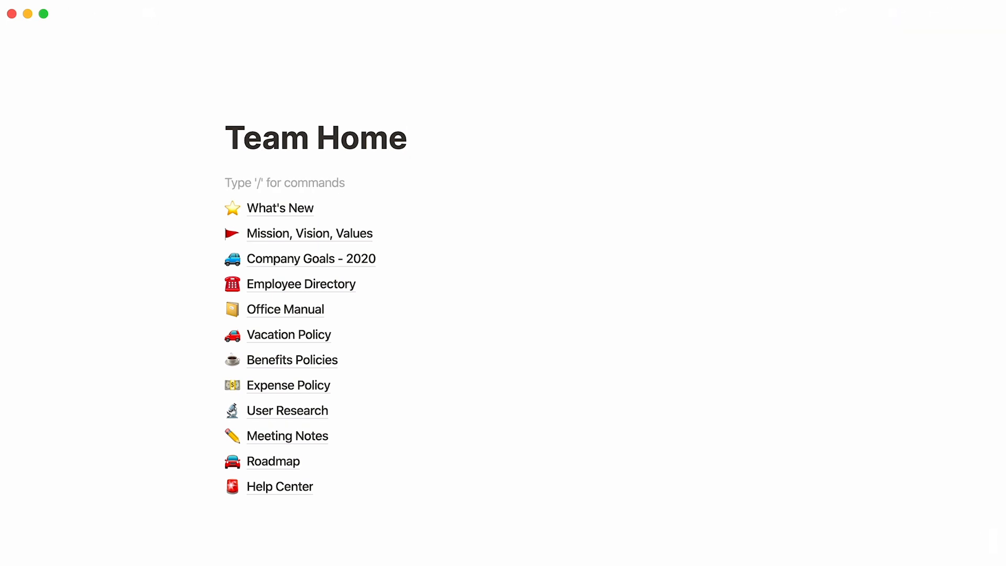
{"action": "type", "text": "/he"}
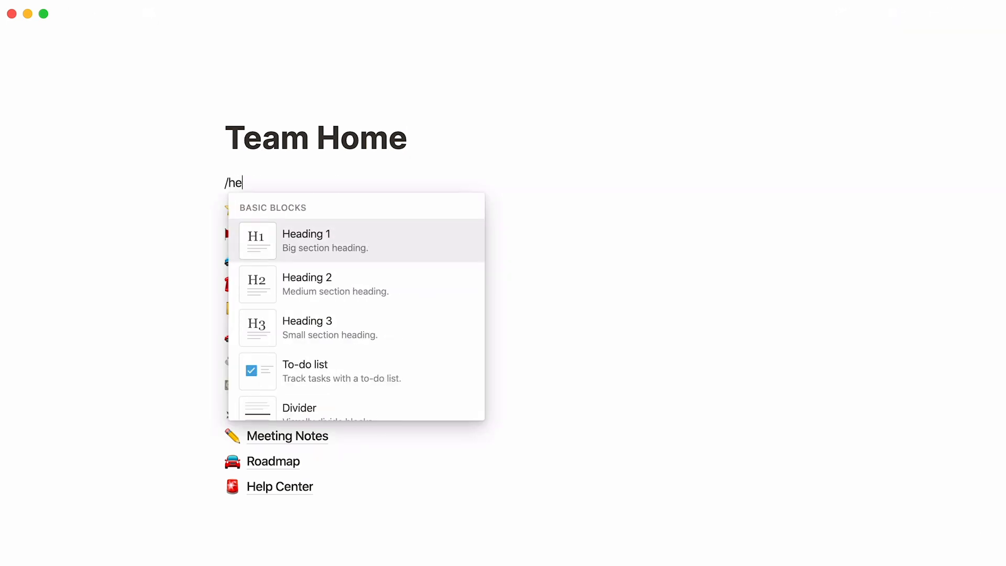
{"action": "type", "text": "ading"}
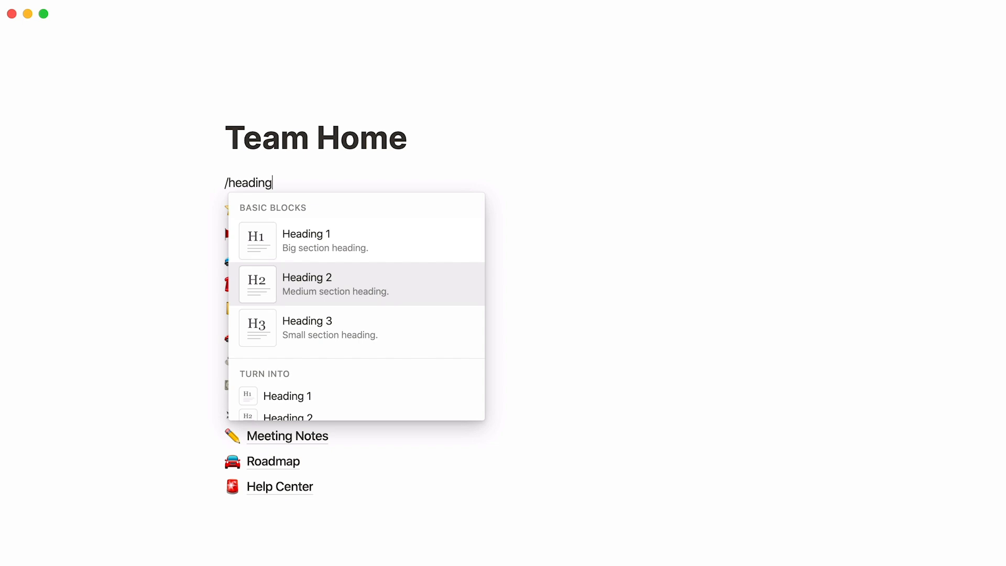
{"action": "left_click", "coordinate": [306, 283]}
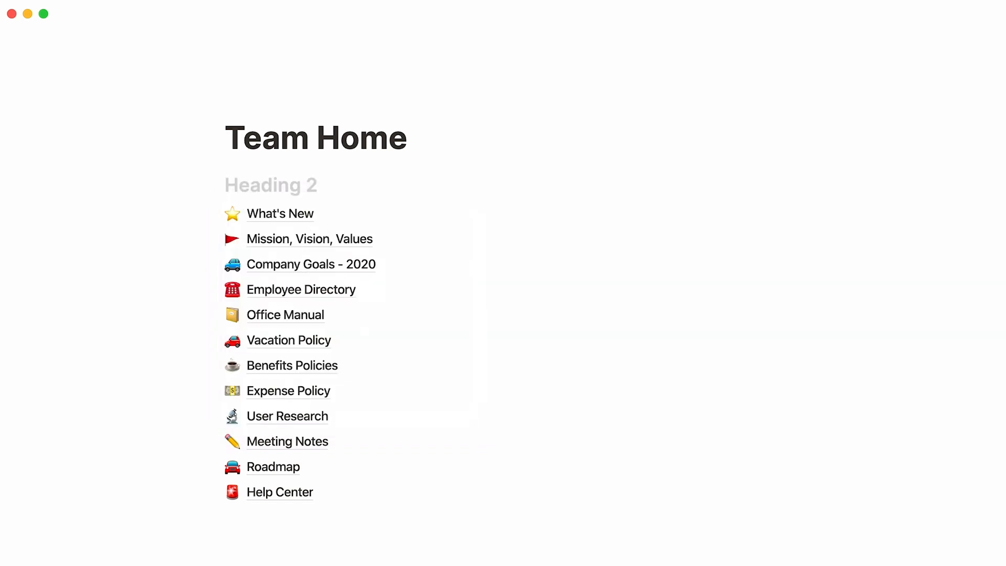
{"action": "type", "text": "Team"}
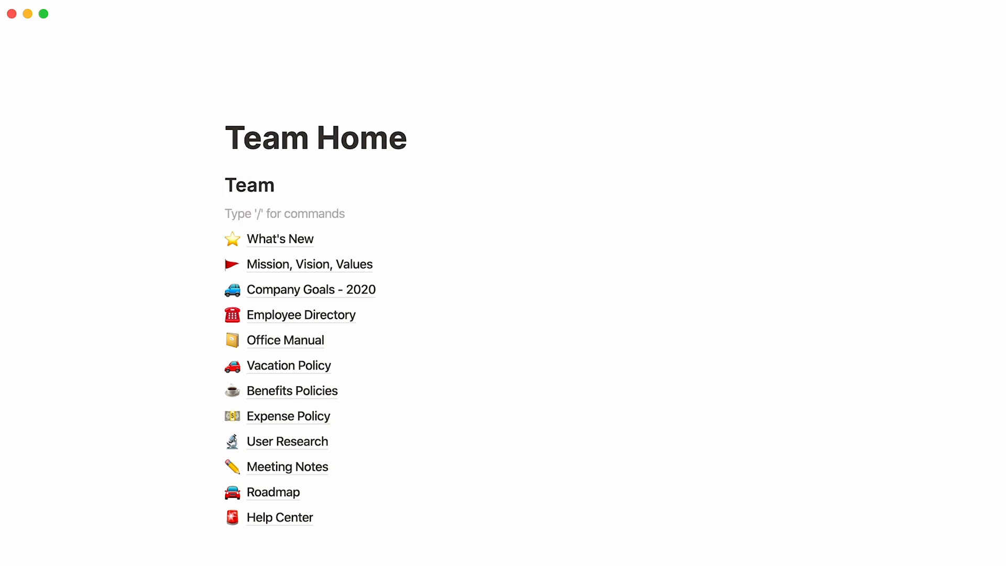
{"action": "type", "text": "##"}
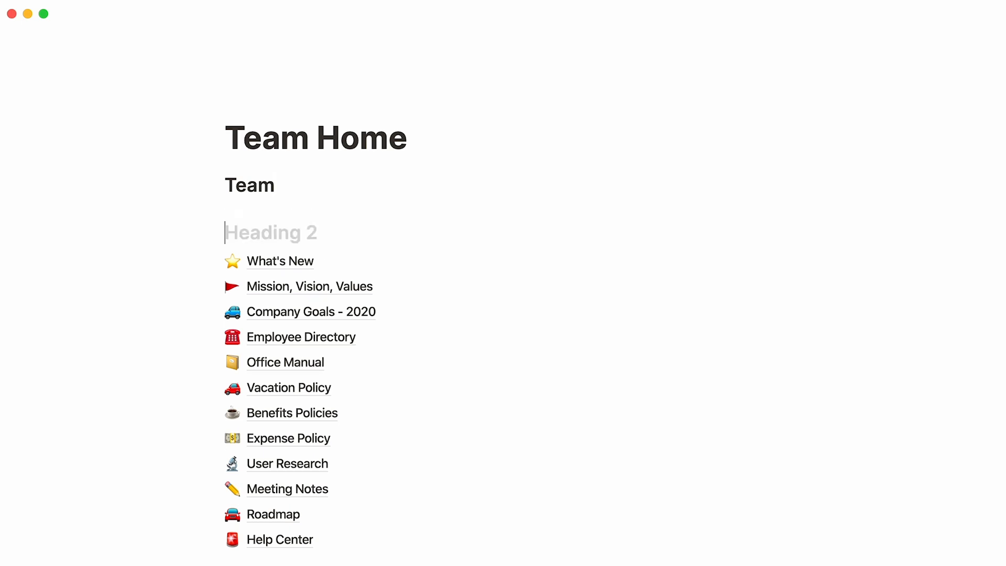
{"action": "type", "text": "Policies"}
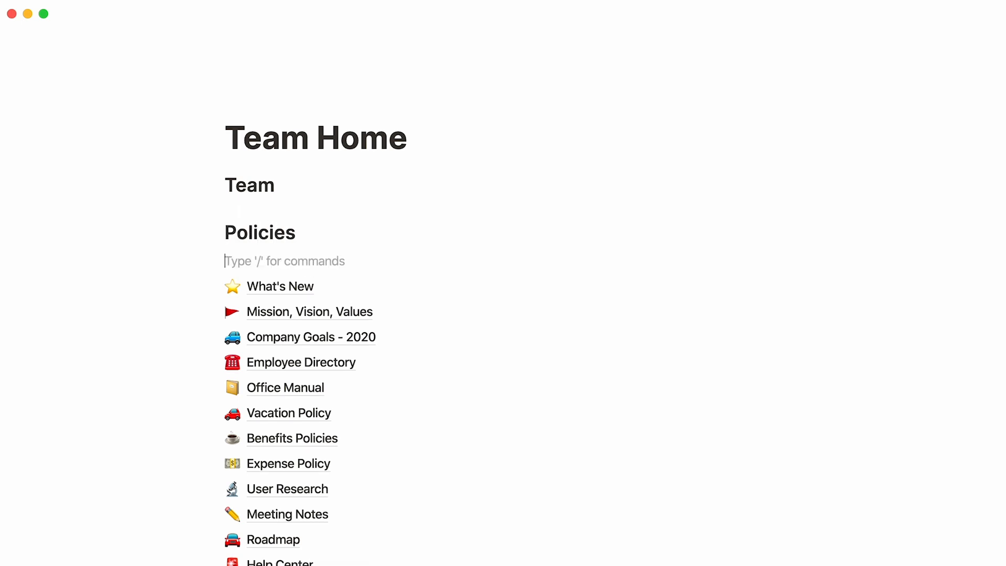
{"action": "type", "text": "Resour"}
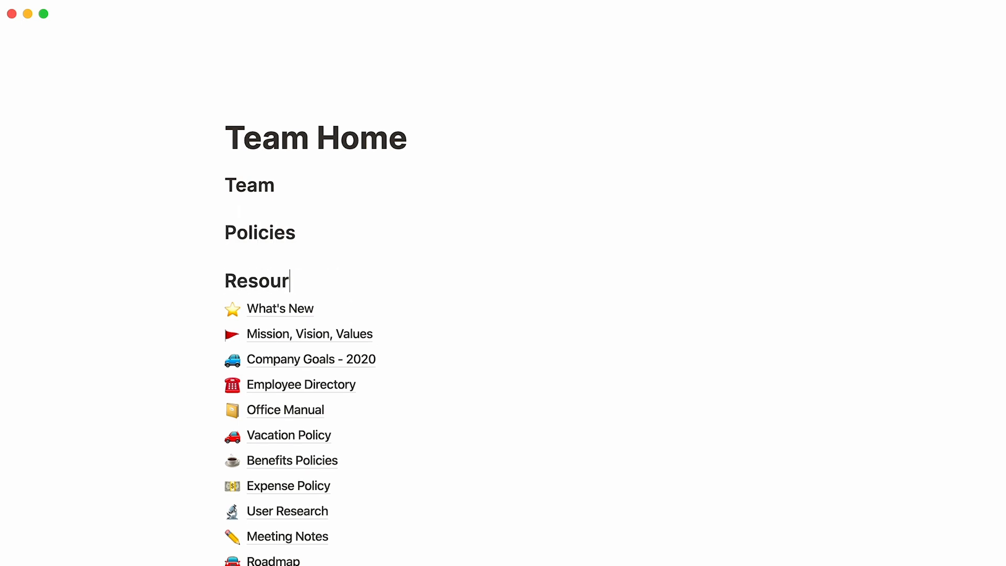
{"action": "type", "text": "ces"}
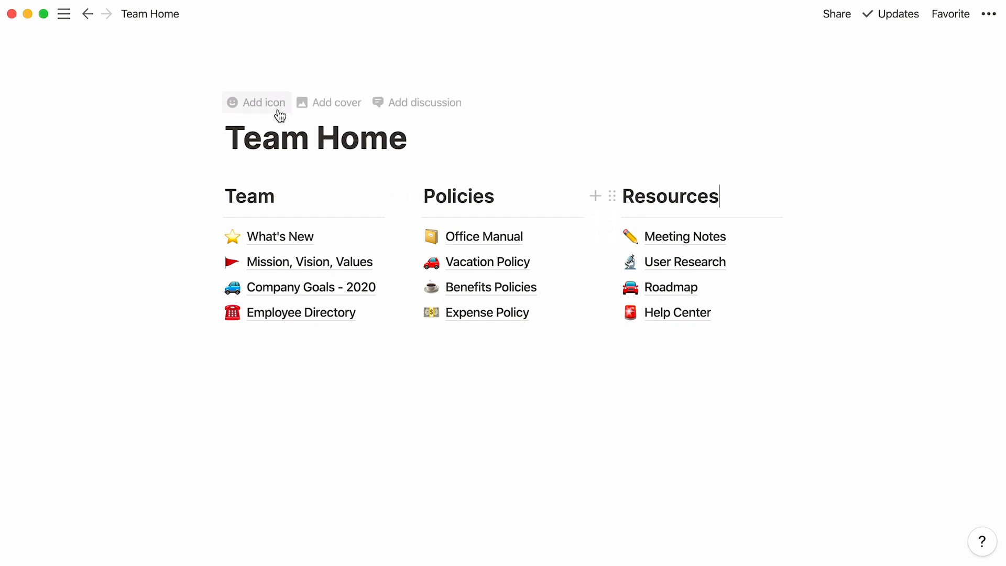
Upload the ACME logo as Team Home's icon and a cheering-team photo as its cover.
{"action": "left_click", "coordinate": [263, 103]}
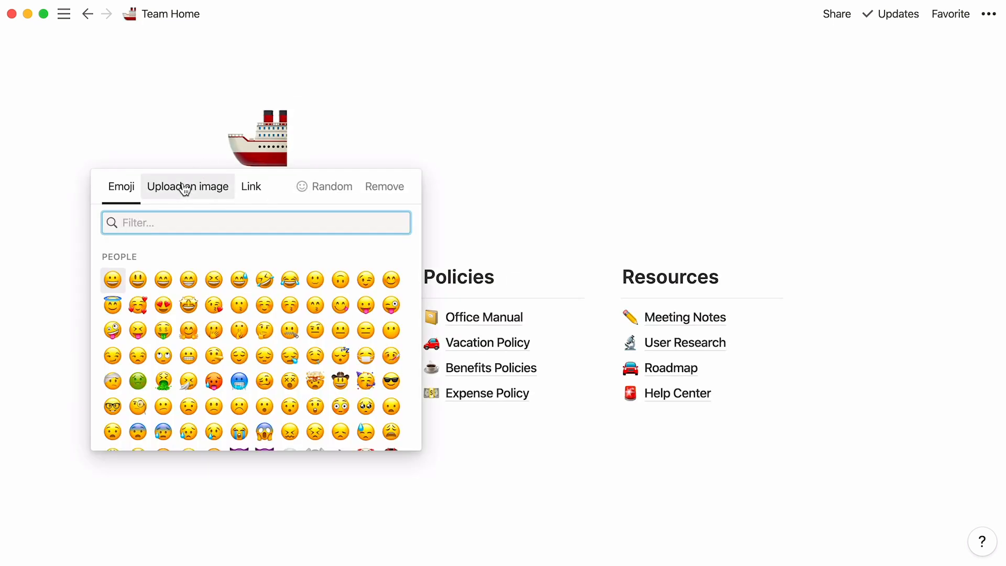
{"action": "left_click", "coordinate": [188, 186]}
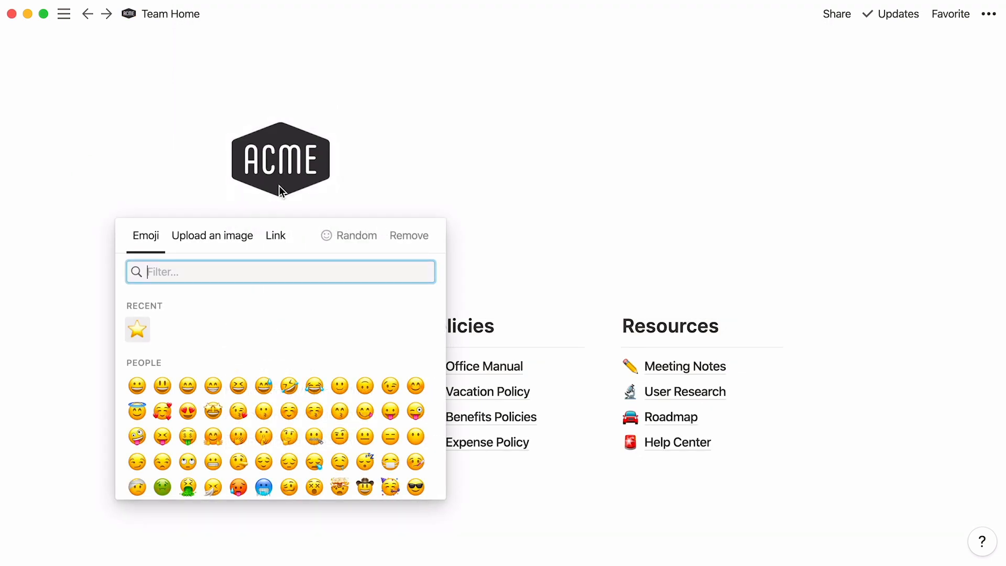
{"action": "left_click", "coordinate": [274, 235]}
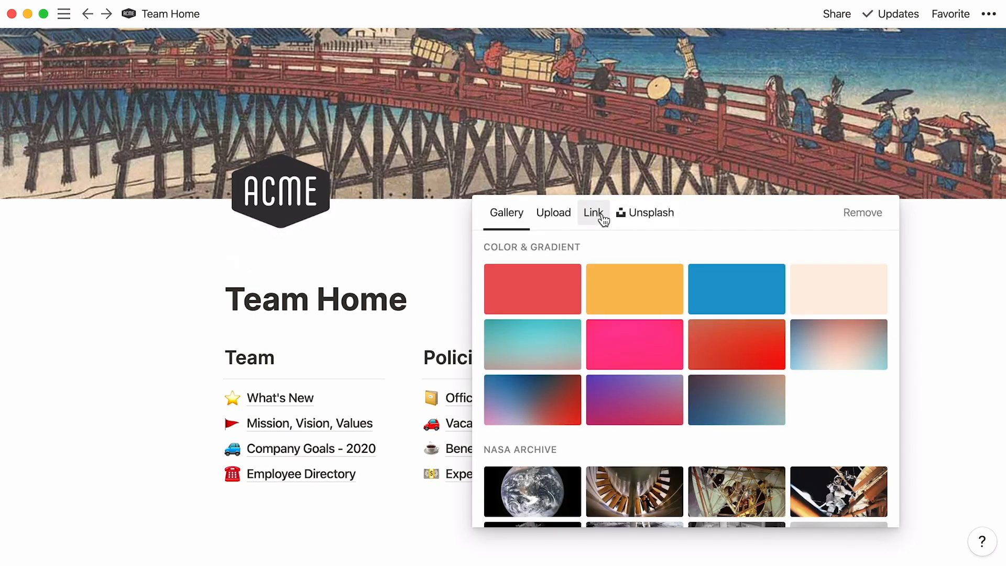
{"action": "left_click", "coordinate": [552, 212]}
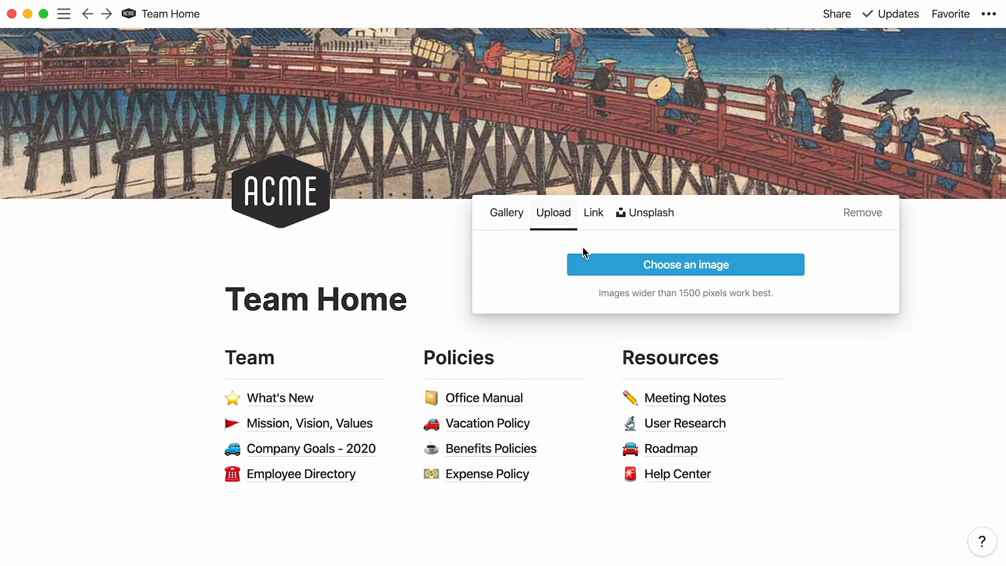
{"action": "left_click", "coordinate": [685, 264]}
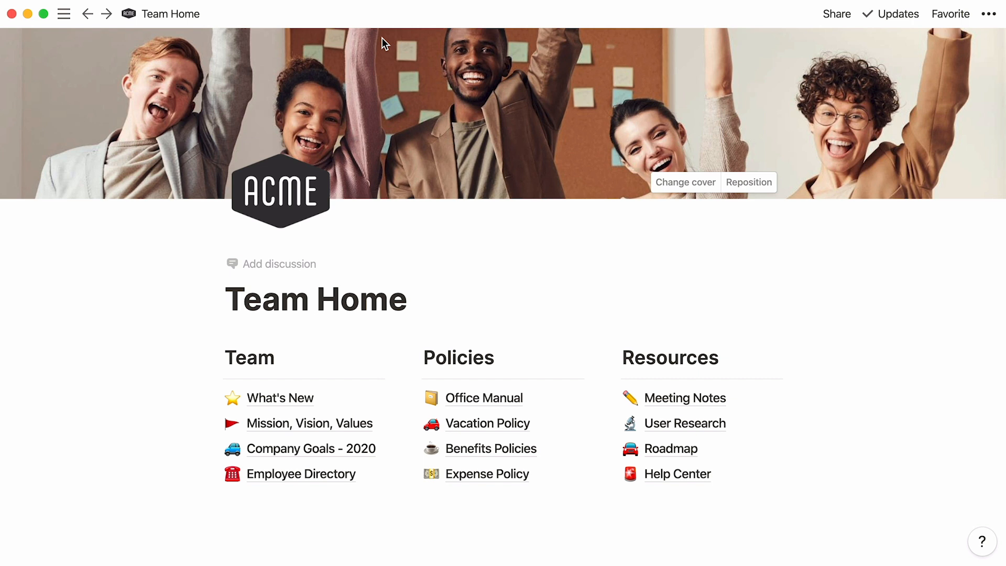
{"action": "mouse_move", "coordinate": [450, 221]}
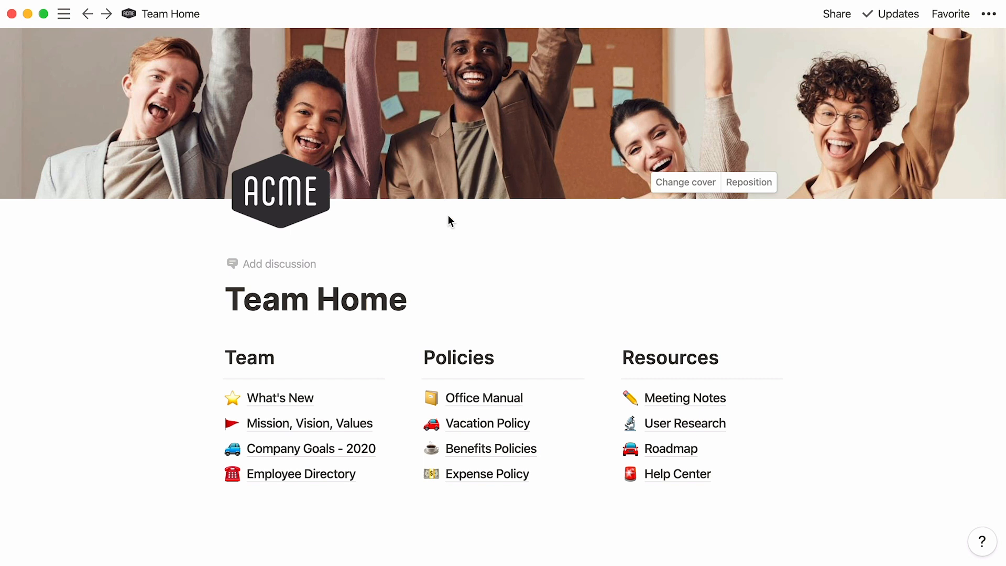
{"action": "mouse_move", "coordinate": [488, 423]}
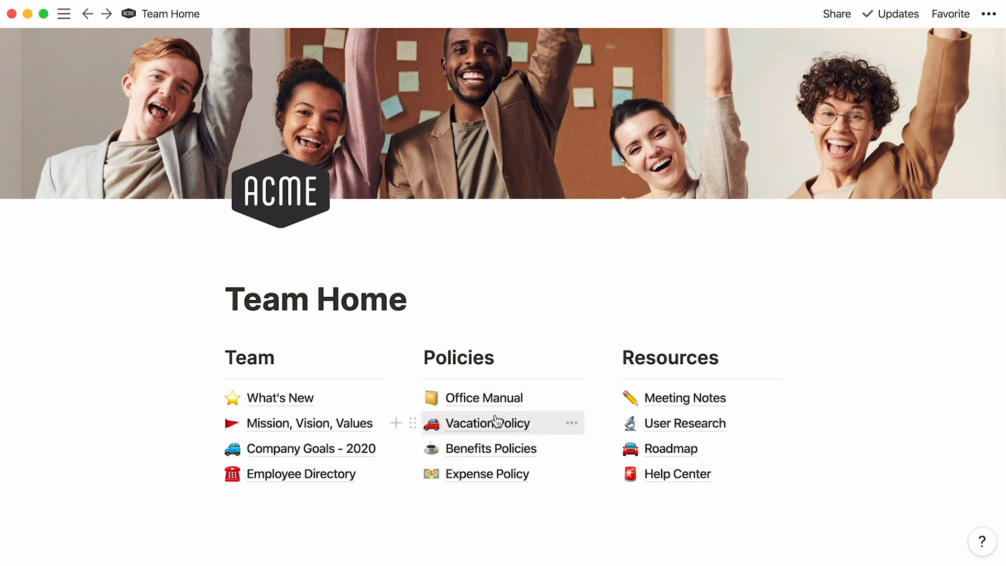
Open Vacation Policy from the Policies column and start a callout block with /ca.
{"action": "left_click", "coordinate": [486, 423]}
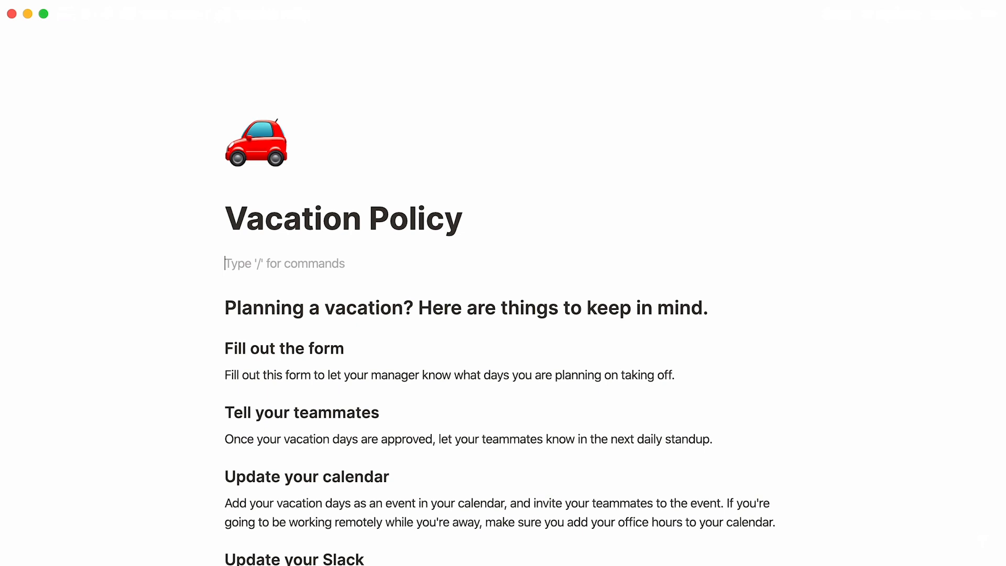
{"action": "type", "text": "/ca"}
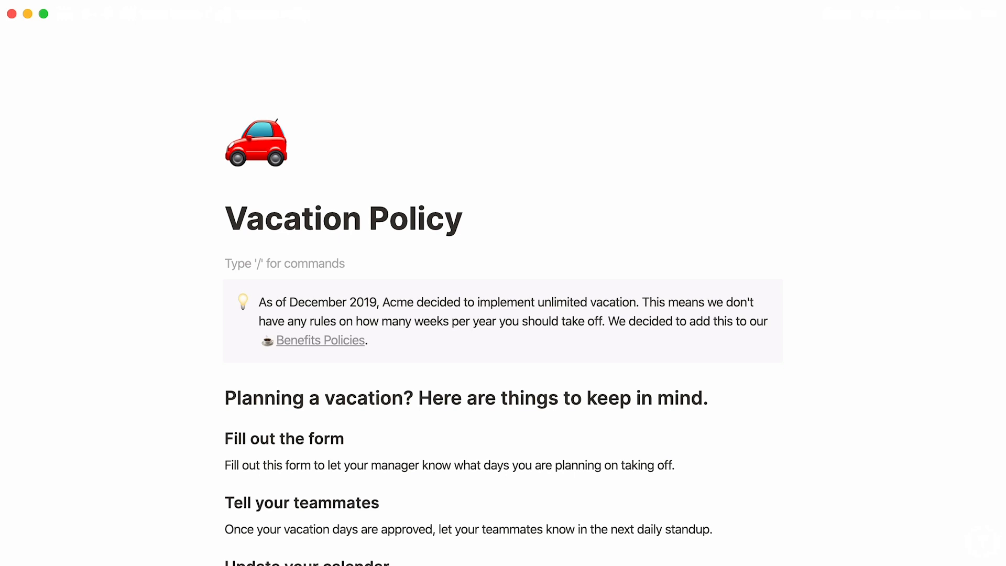
Begin the next block after the unlimited-vacation callout by typing /t.
{"action": "type", "text": "/t"}
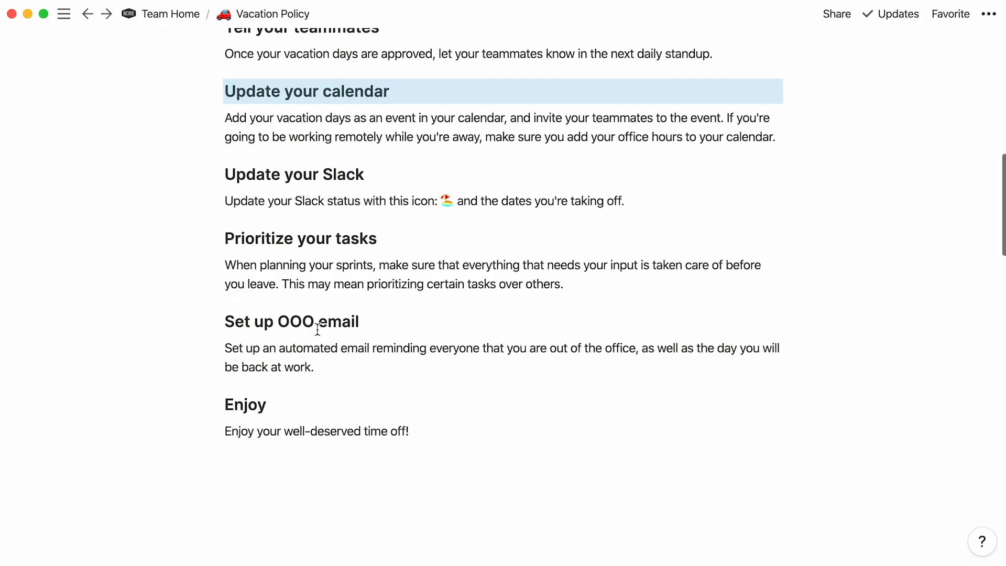
{"action": "scroll", "scroll_direction": "down", "scroll_amount": 3}
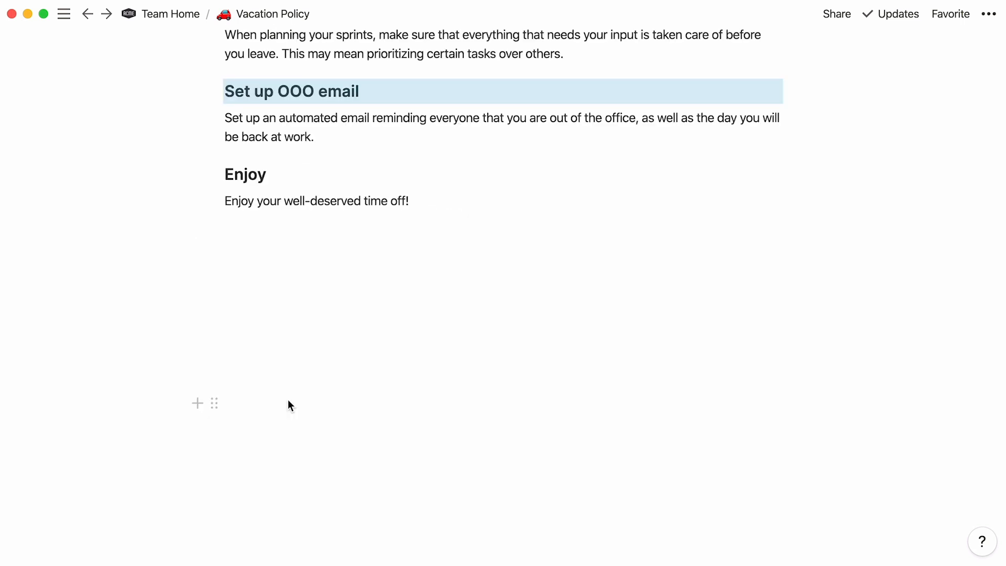
{"action": "scroll", "scroll_direction": "down", "scroll_amount": 3}
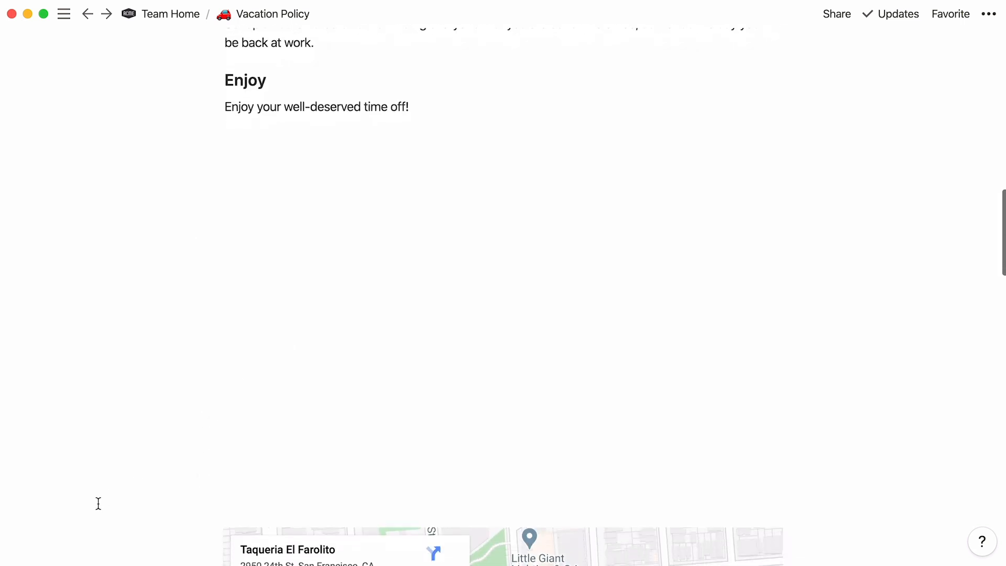
{"action": "scroll", "scroll_direction": "down", "scroll_amount": 3}
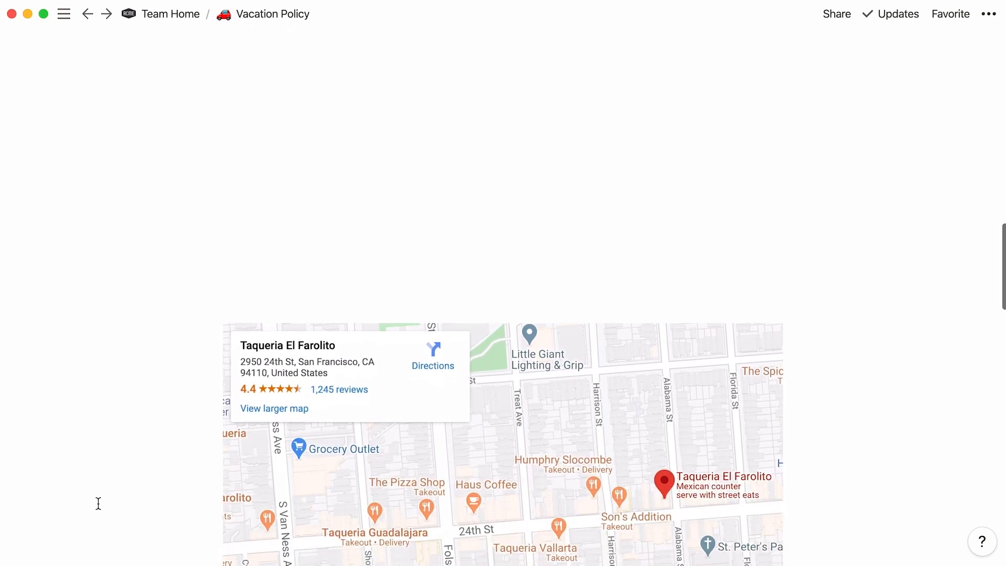
{"action": "scroll", "scroll_direction": "down", "scroll_amount": 3}
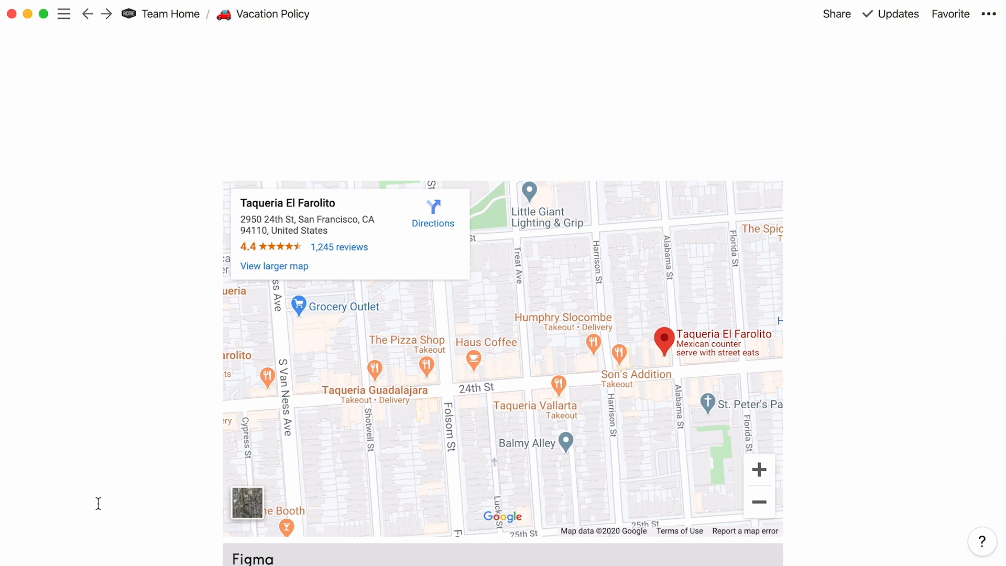
{"action": "scroll", "scroll_direction": "down", "scroll_amount": 3}
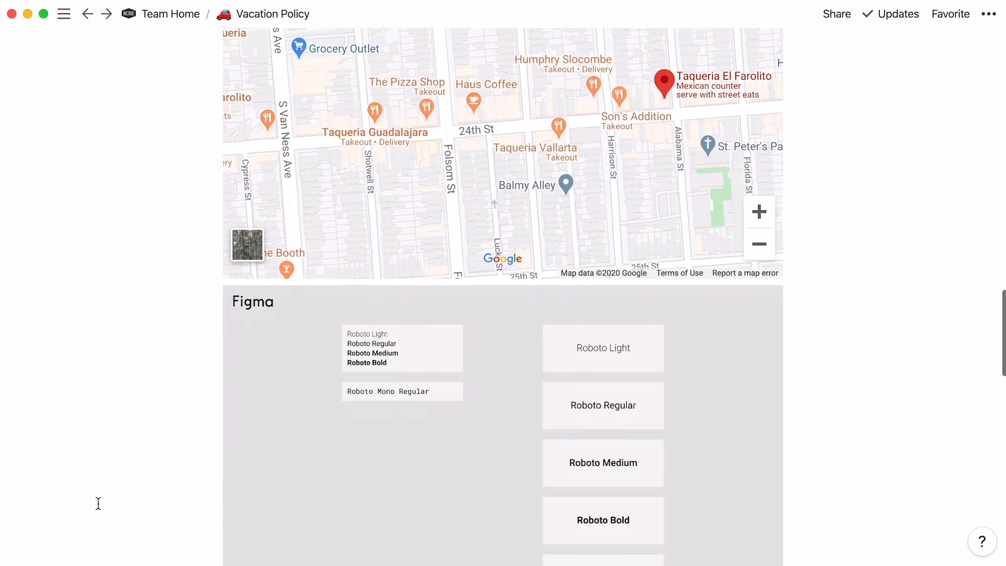
{"action": "scroll", "scroll_direction": "down", "scroll_amount": 3}
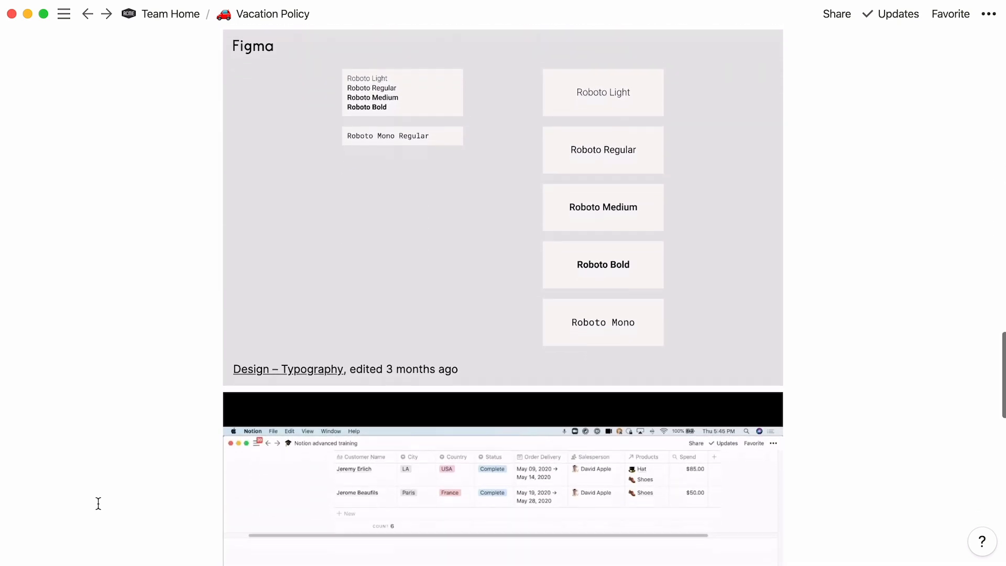
{"action": "scroll", "scroll_direction": "down", "scroll_amount": 3}
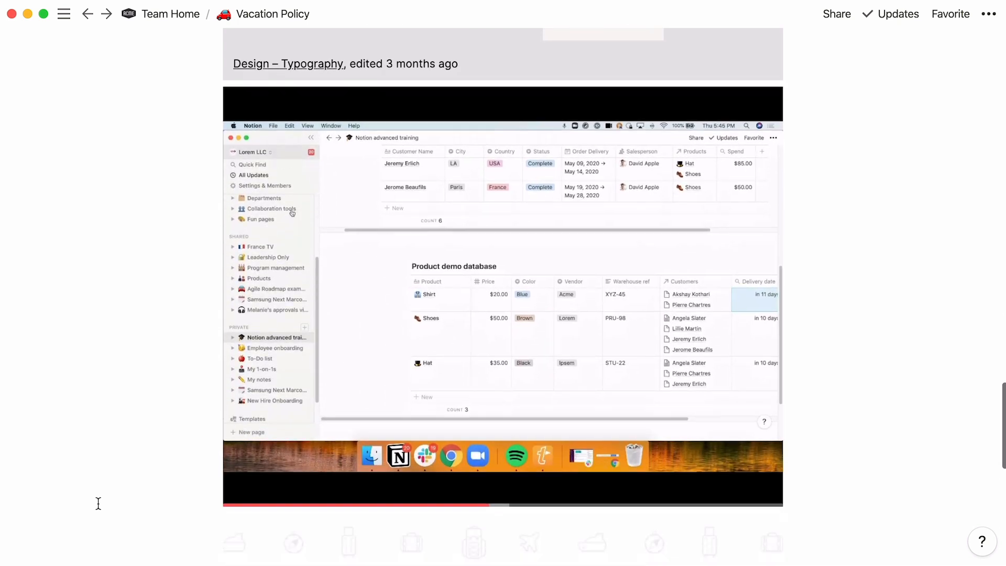
{"action": "scroll", "scroll_direction": "down", "scroll_amount": 3}
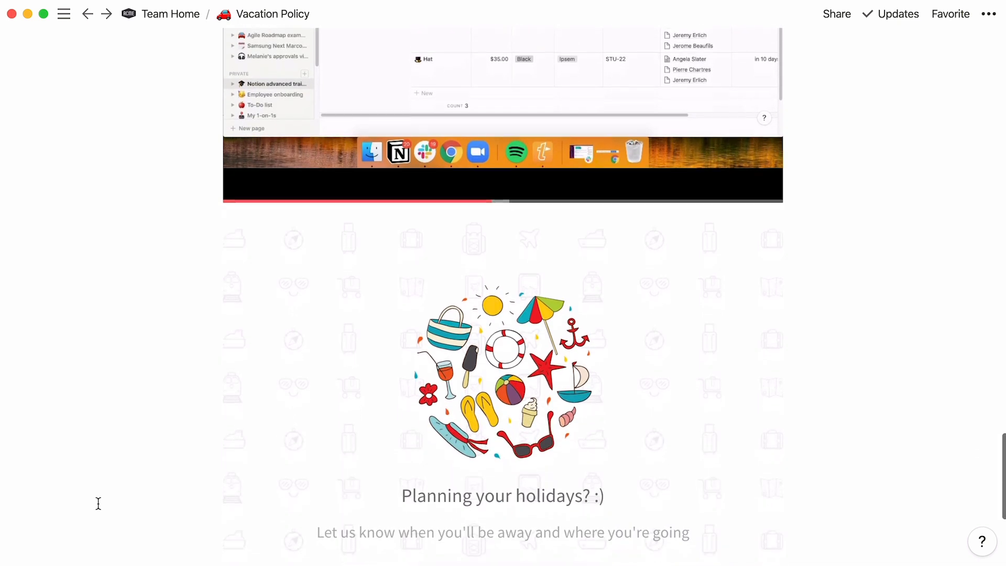
{"action": "scroll", "scroll_direction": "down", "scroll_amount": 3}
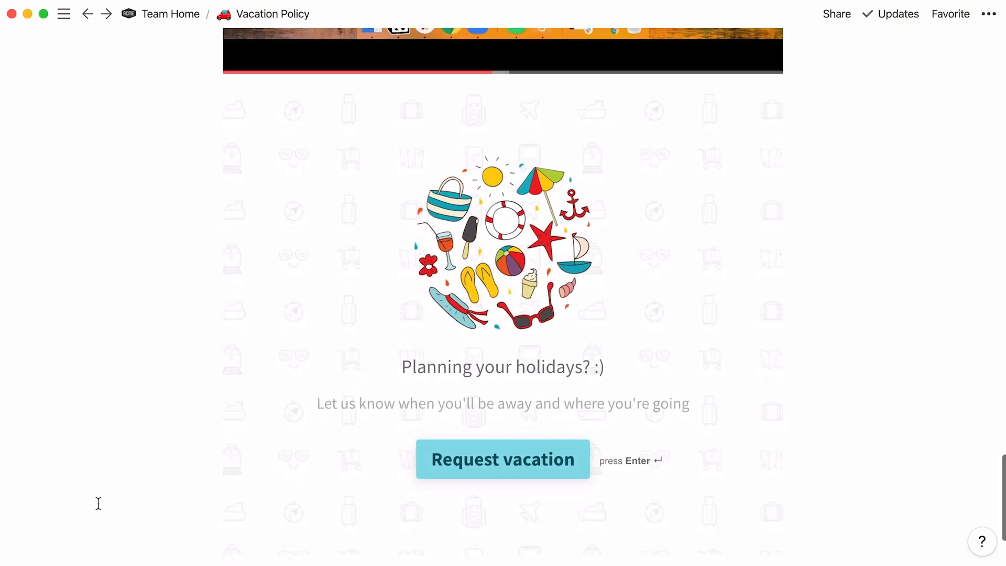
{"action": "scroll", "scroll_direction": "down", "scroll_amount": 3}
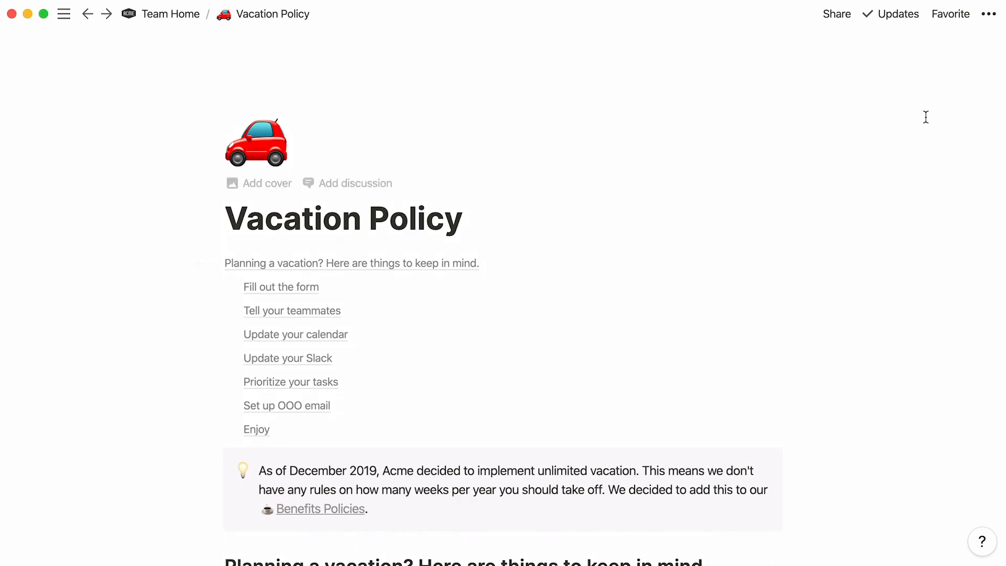
Switch on Vacation Policy's page lock, unlock it temporarily, and start a line under the title.
{"action": "left_click", "coordinate": [988, 13]}
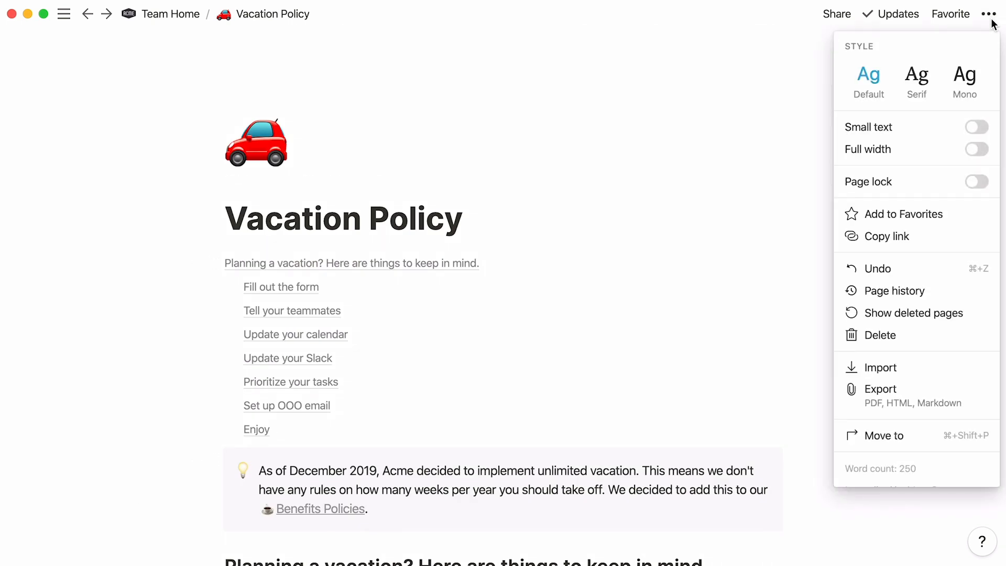
{"action": "mouse_move", "coordinate": [975, 182]}
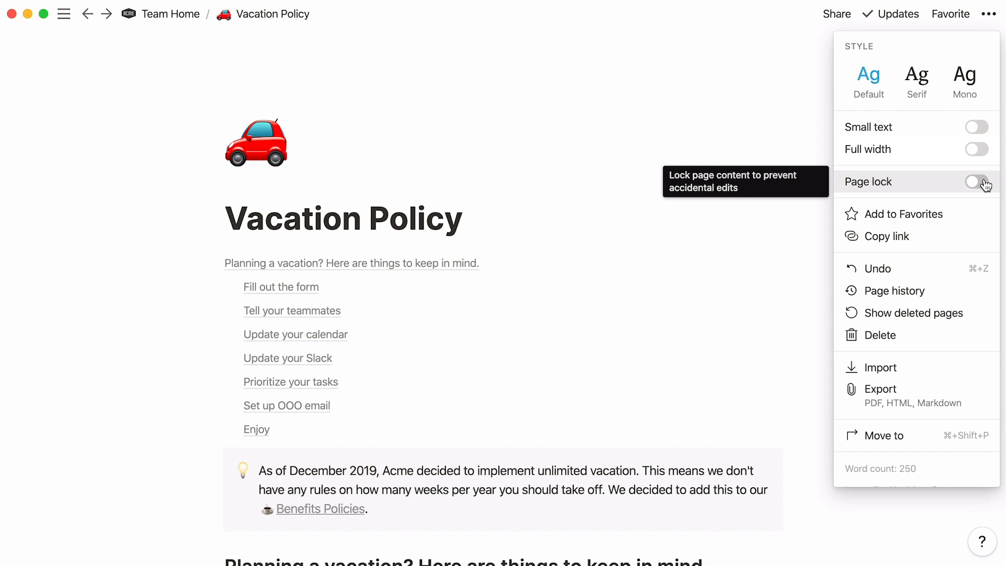
{"action": "left_click", "coordinate": [975, 181]}
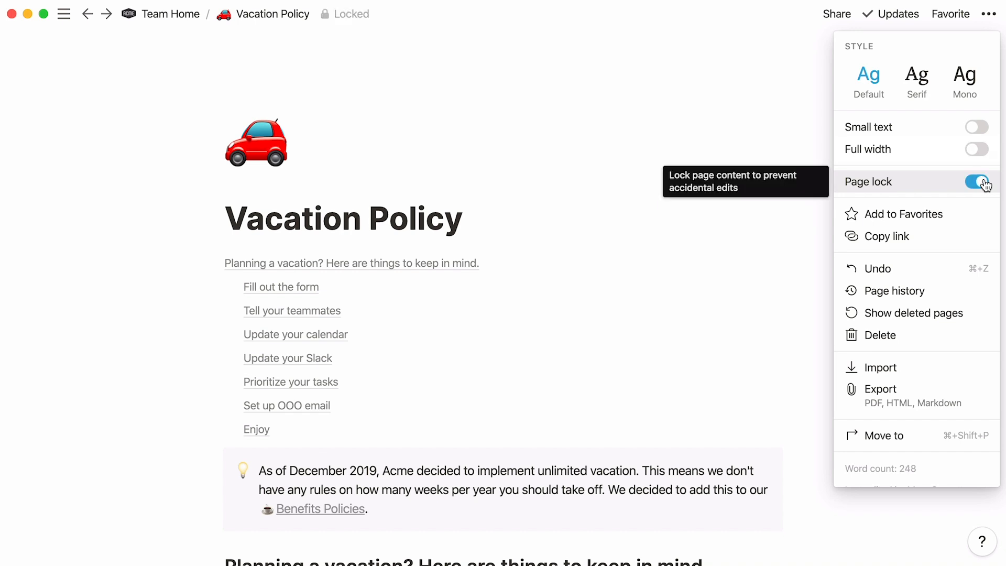
{"action": "mouse_move", "coordinate": [906, 163]}
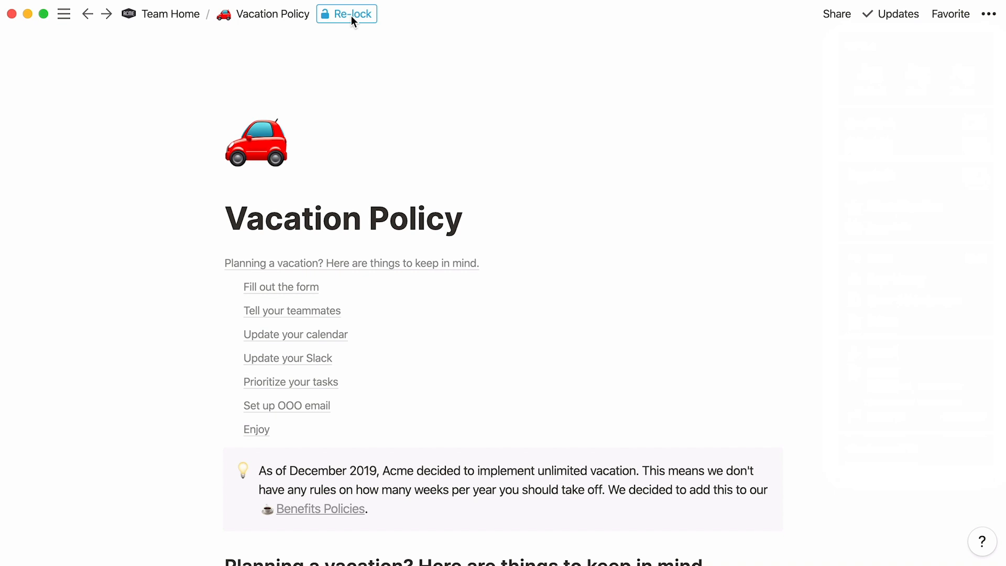
{"action": "left_click", "coordinate": [347, 14]}
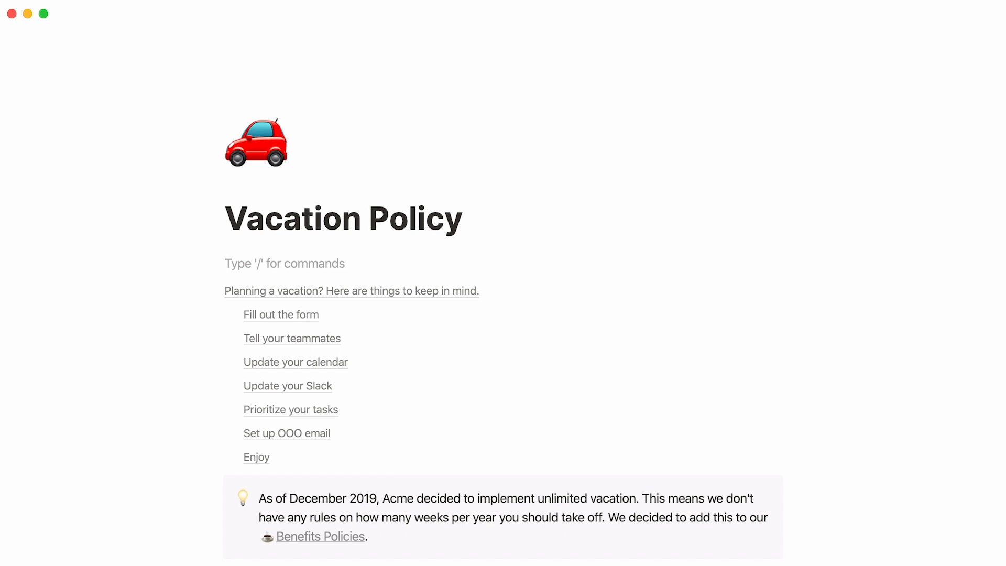
{"action": "type", "text": "@"}
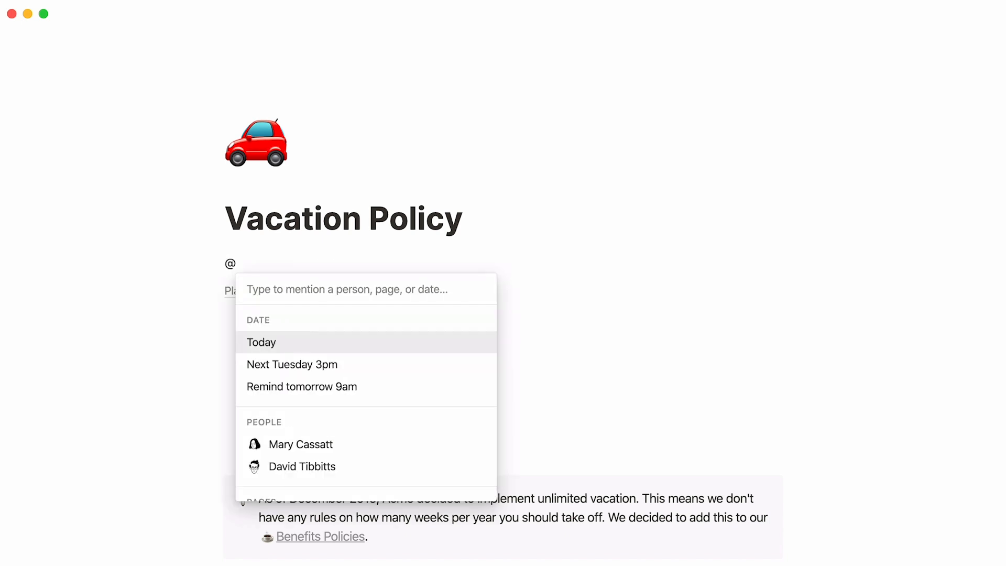
{"action": "left_click", "coordinate": [302, 444]}
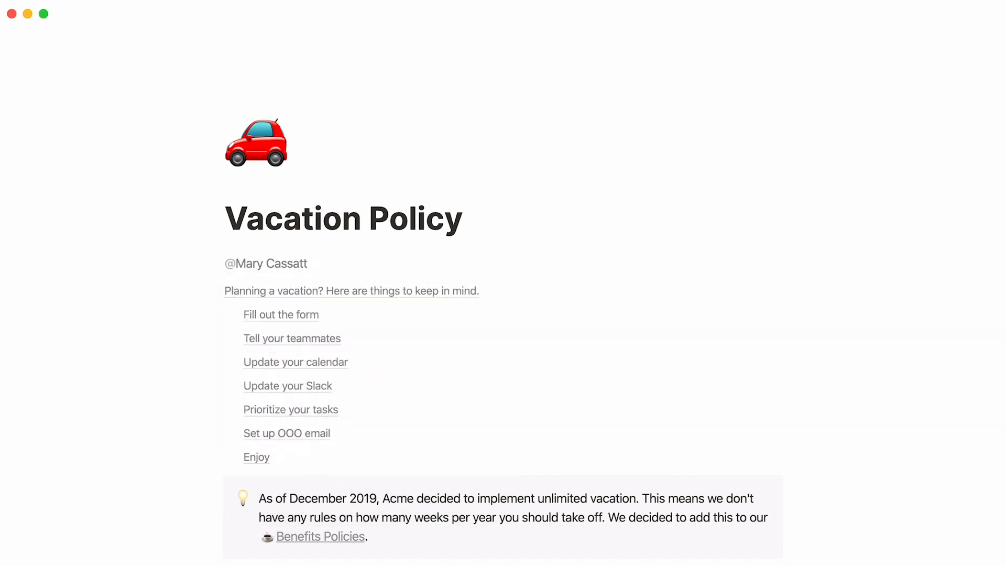
{"action": "type", "text": "last updated"}
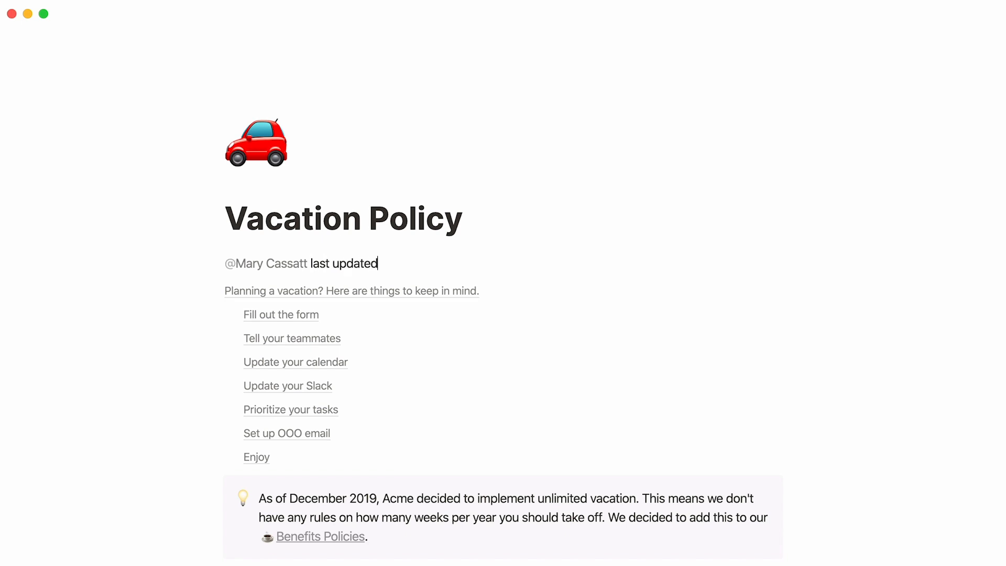
{"action": "type", "text": "@"}
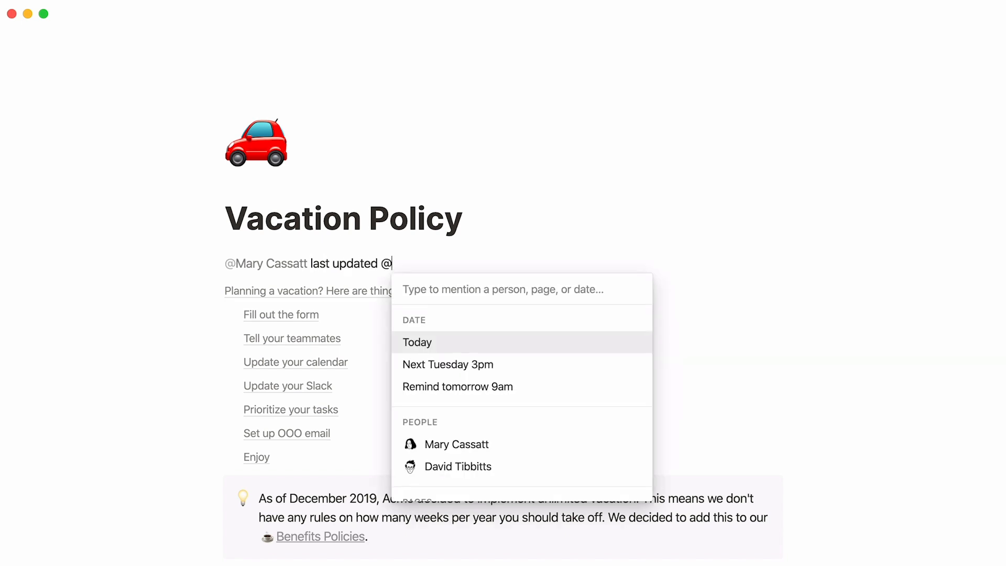
{"action": "type", "text": "today"}
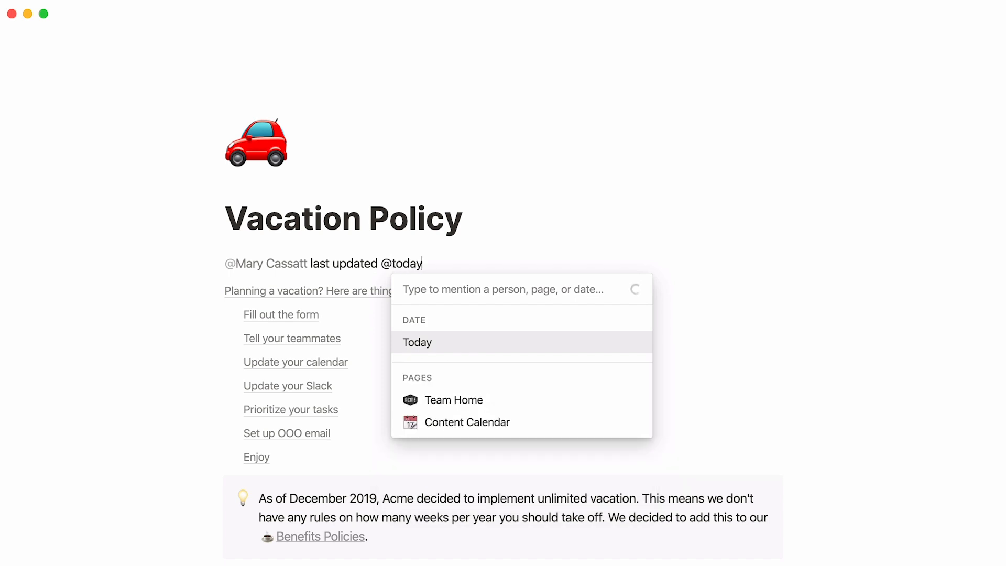
{"action": "left_click", "coordinate": [417, 342]}
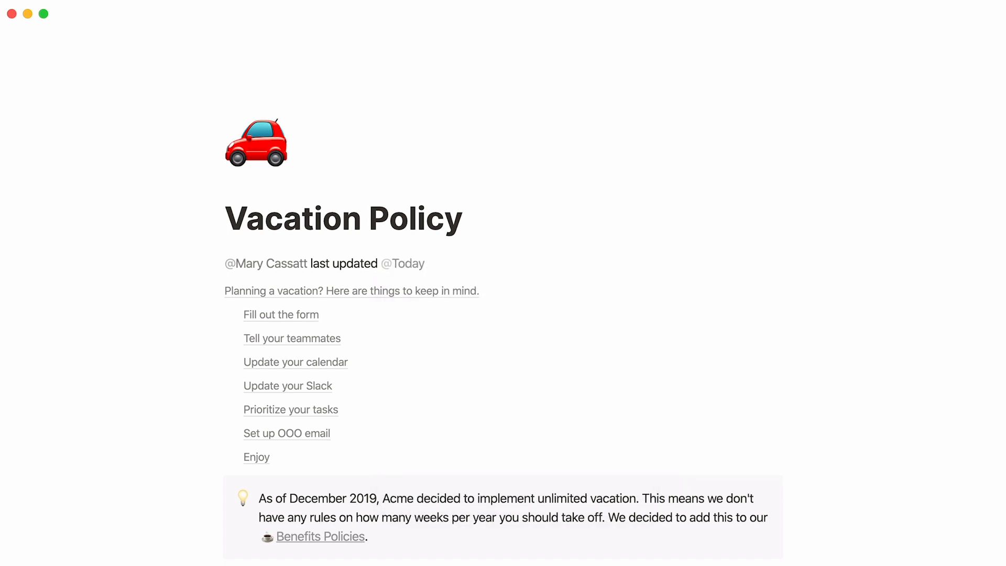
{"action": "left_click", "coordinate": [988, 14]}
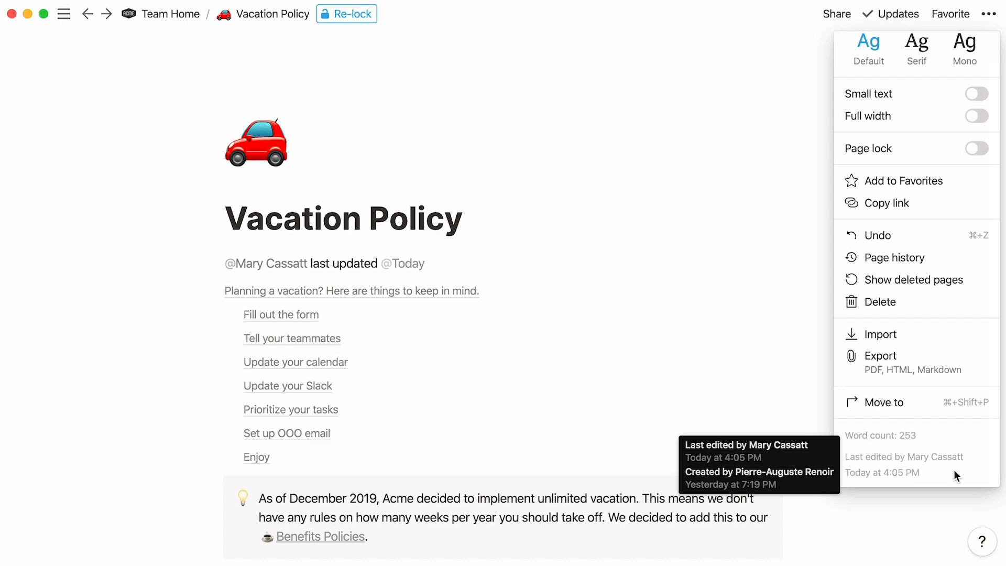
{"action": "mouse_move", "coordinate": [922, 457]}
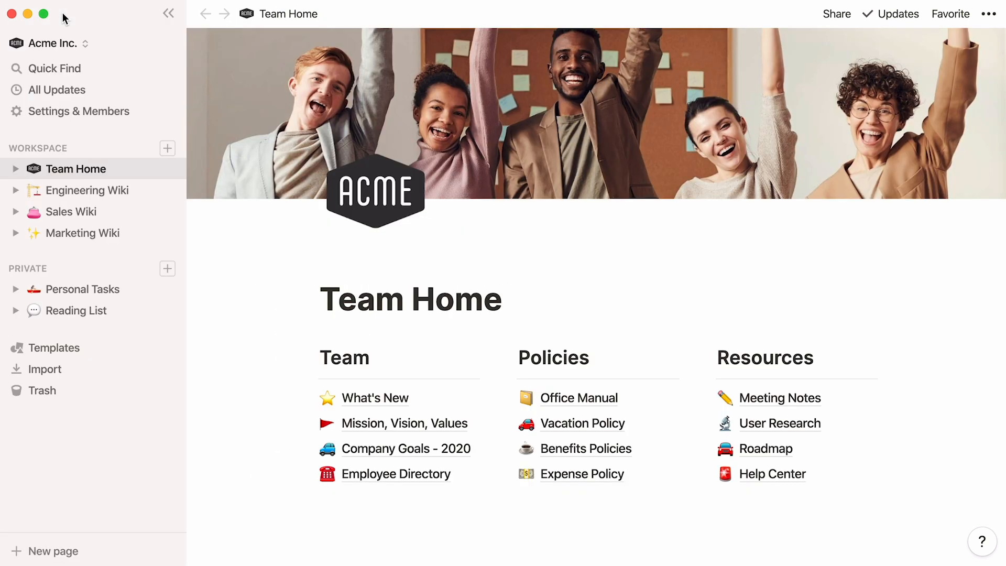
{"action": "mouse_move", "coordinate": [56, 272]}
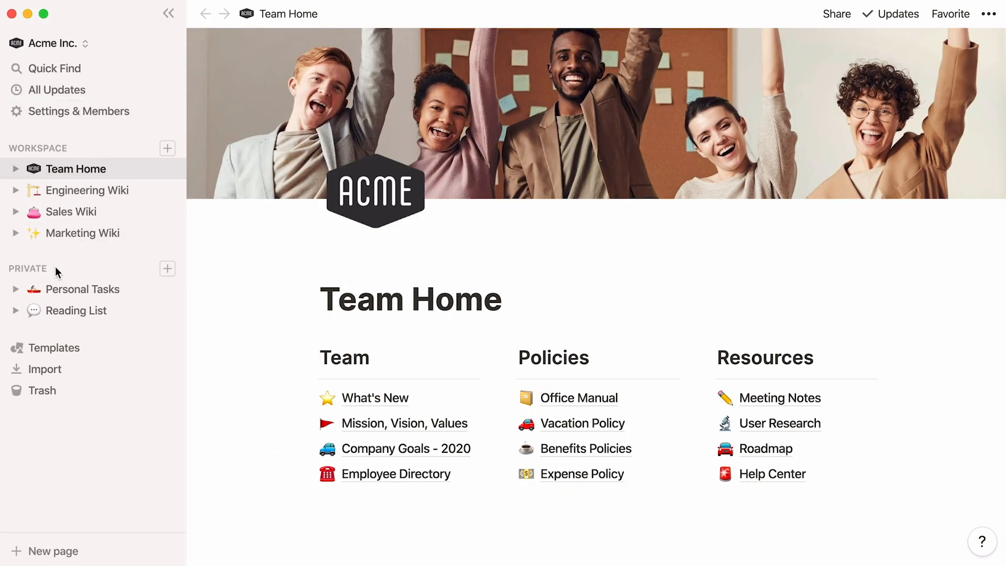
{"action": "mouse_move", "coordinate": [107, 149]}
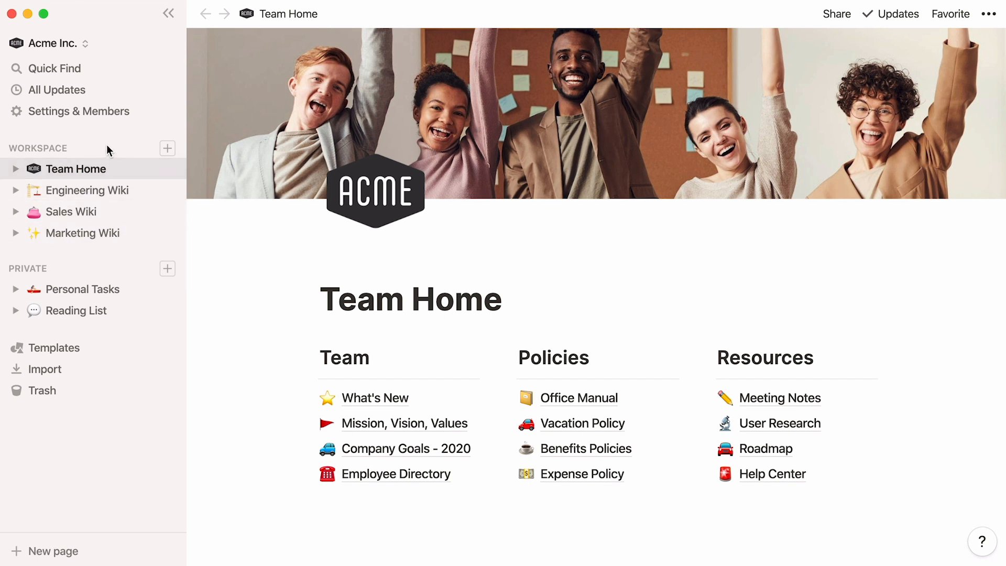
{"action": "mouse_move", "coordinate": [115, 152]}
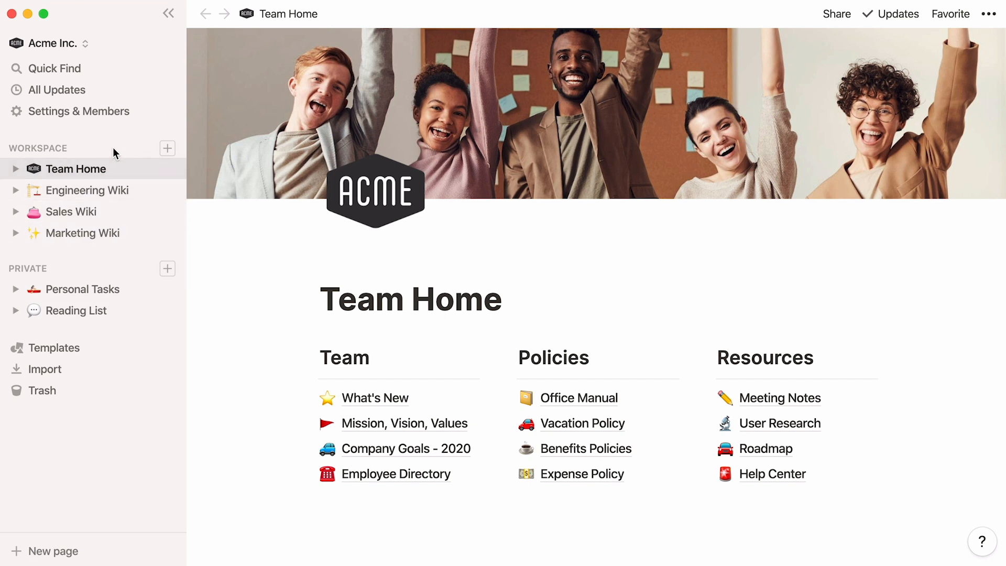
{"action": "mouse_move", "coordinate": [88, 270]}
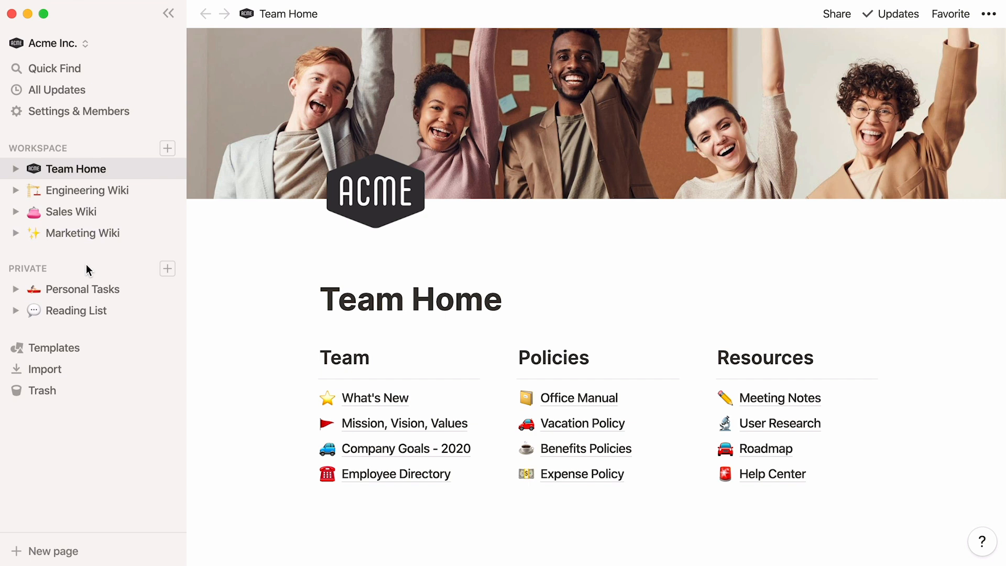
{"action": "mouse_move", "coordinate": [100, 252]}
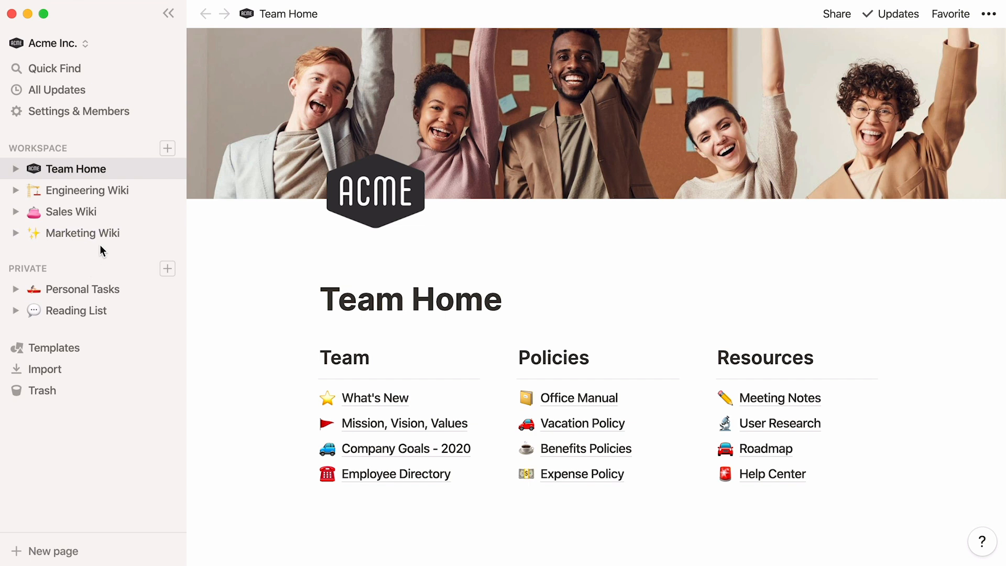
Open Engineering Wiki, then Sales Wiki, then Marketing Wiki from the sidebar.
{"action": "left_click", "coordinate": [87, 190]}
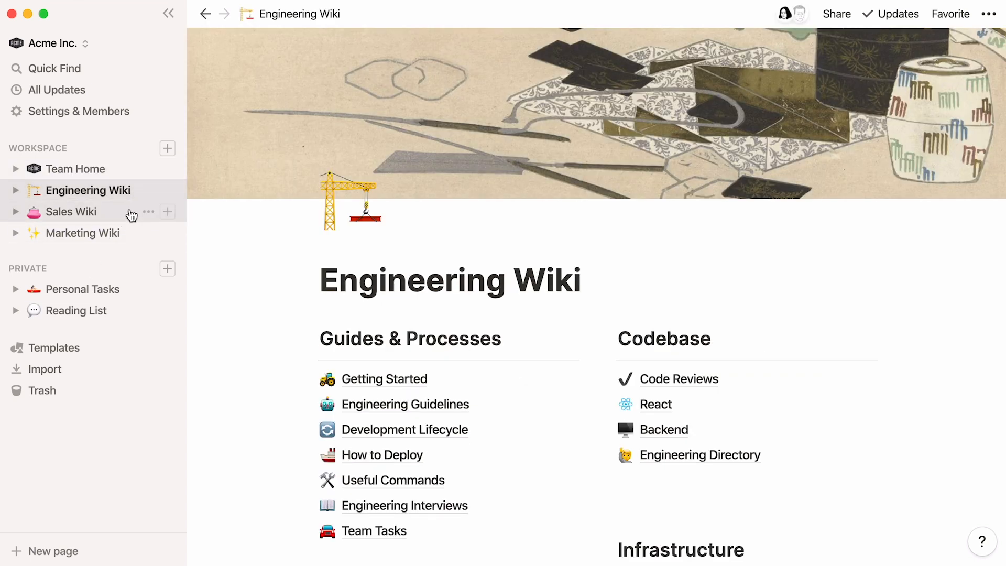
{"action": "left_click", "coordinate": [72, 212]}
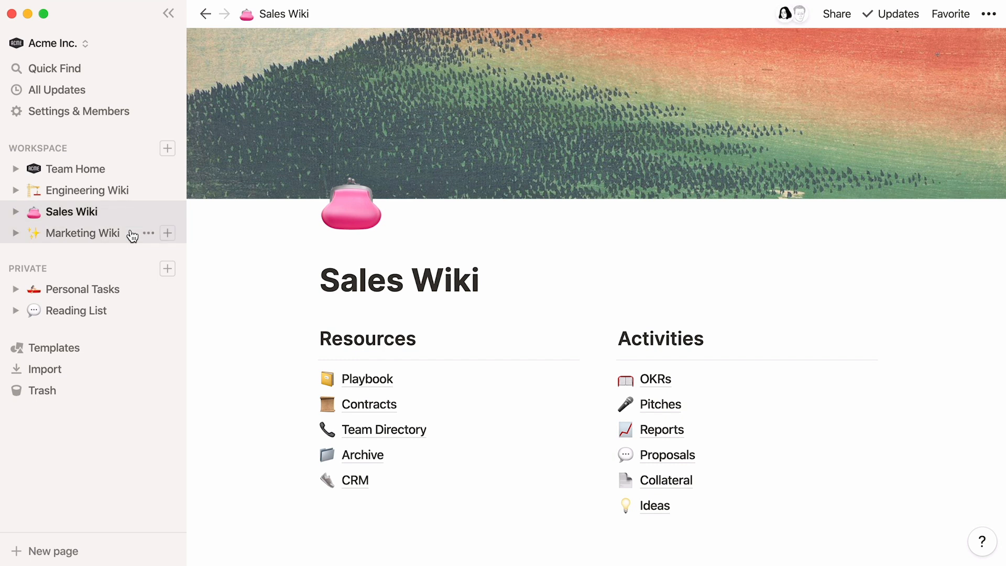
{"action": "left_click", "coordinate": [82, 233]}
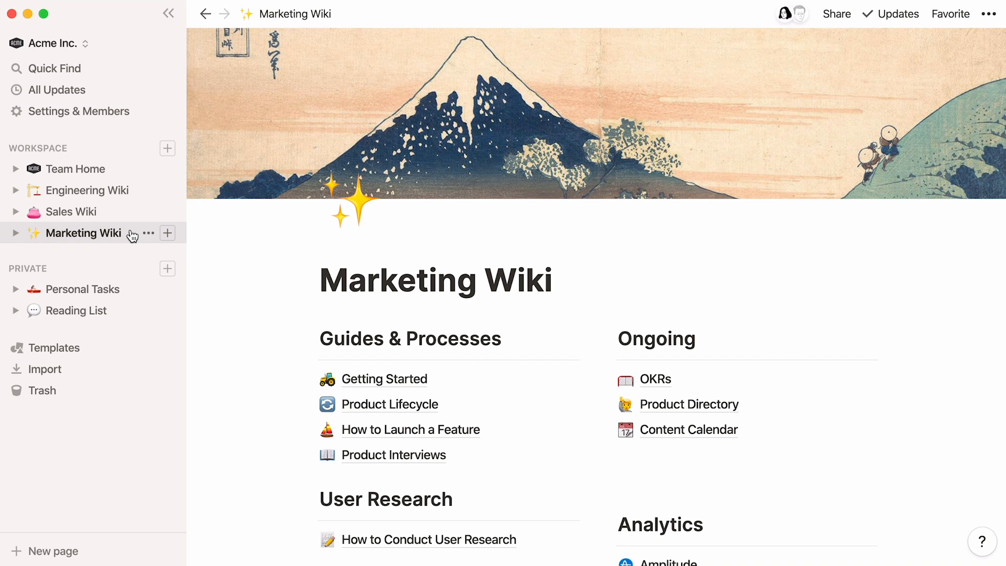
{"action": "mouse_move", "coordinate": [51, 68]}
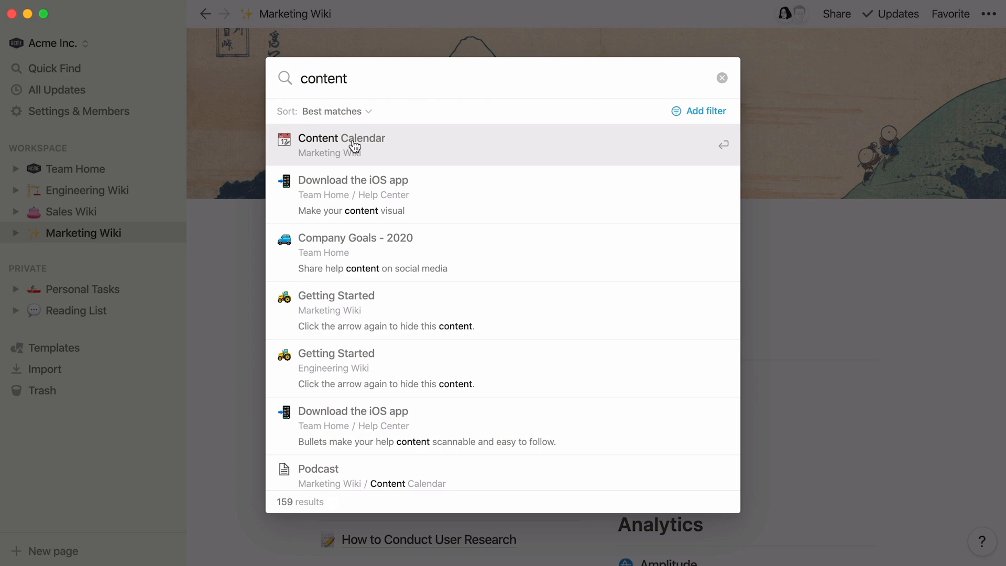
Open Content Calendar from the 'content' search, return to Team Home, and hide the sidebar.
{"action": "left_click", "coordinate": [341, 145]}
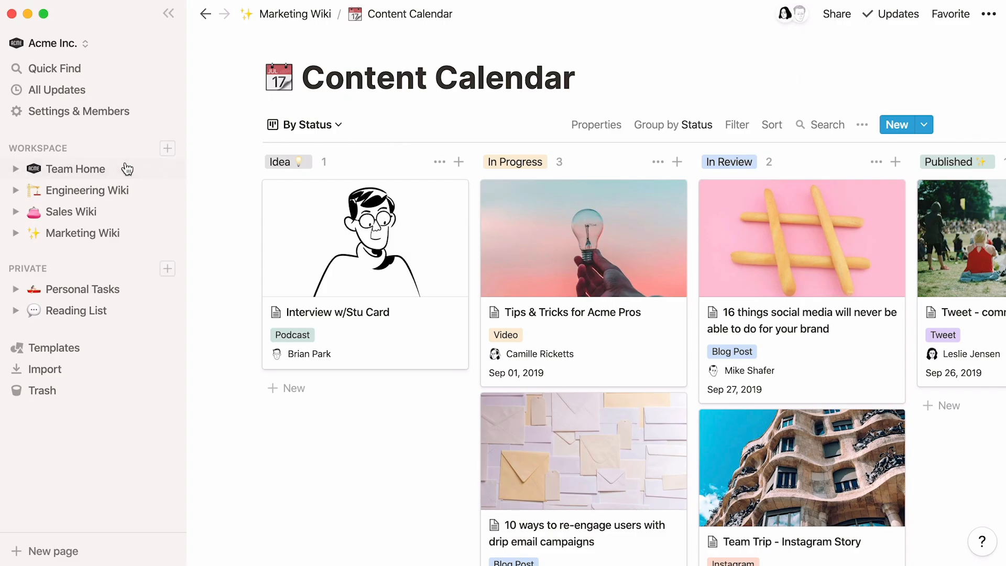
{"action": "left_click", "coordinate": [75, 169]}
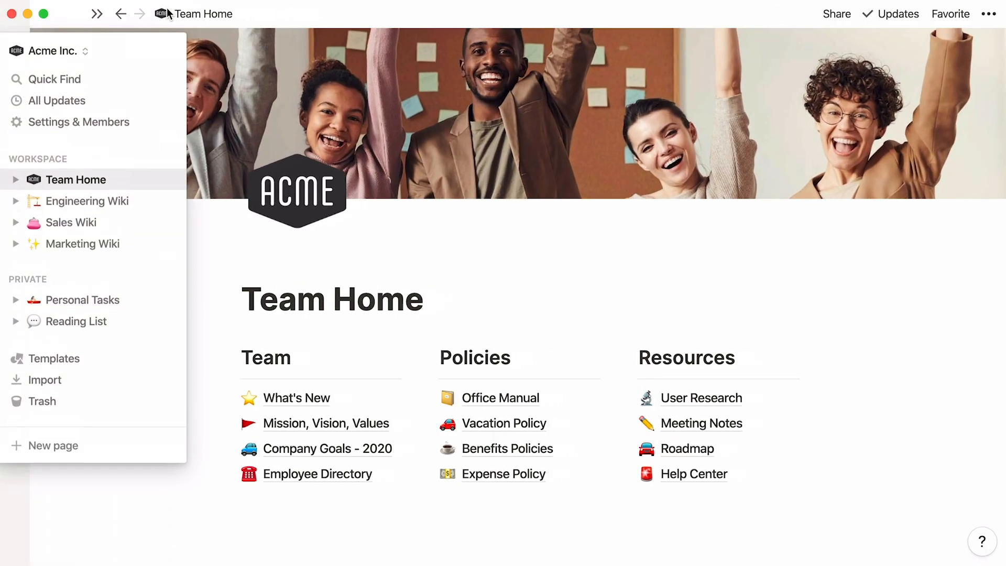
{"action": "left_click", "coordinate": [64, 14]}
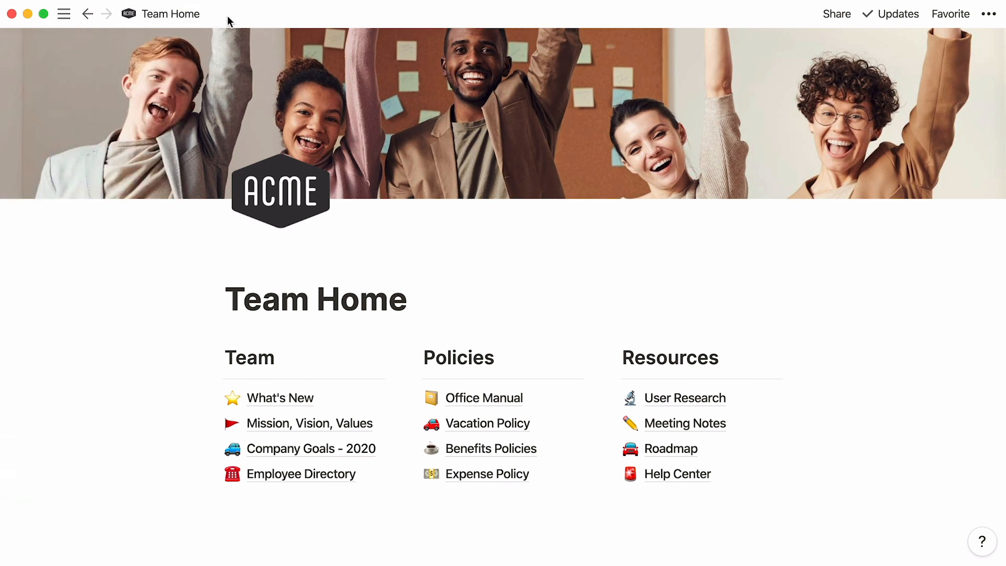